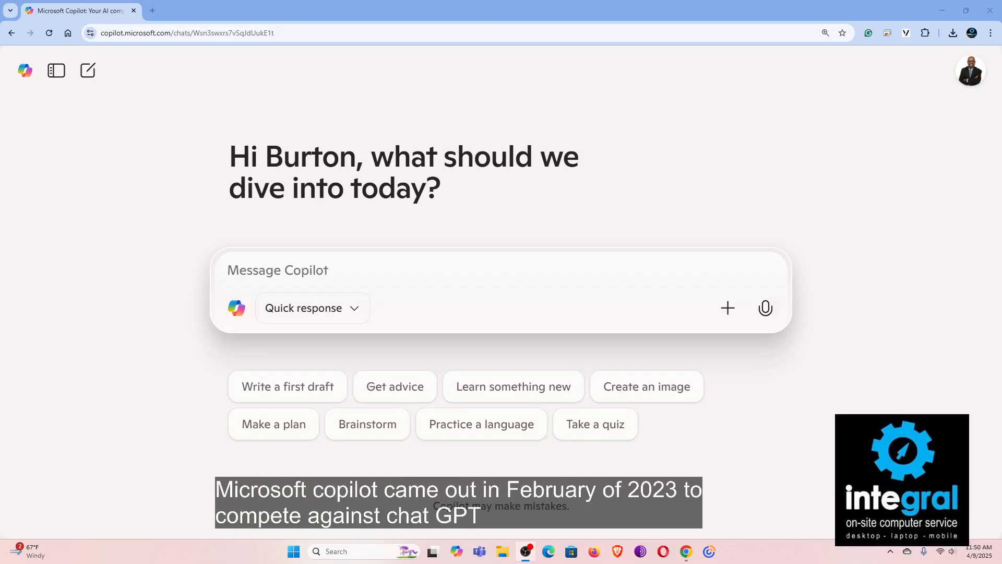
# Return to the Copilot home page and browse the Daily news, weather and topic cards.
pyautogui.write('created with openai')
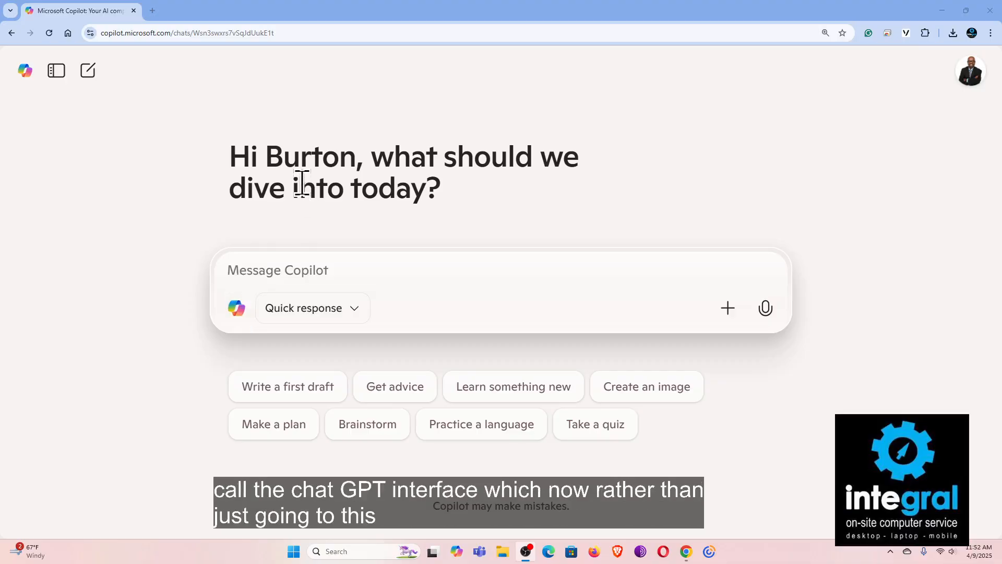
pyautogui.moveTo(23, 71)
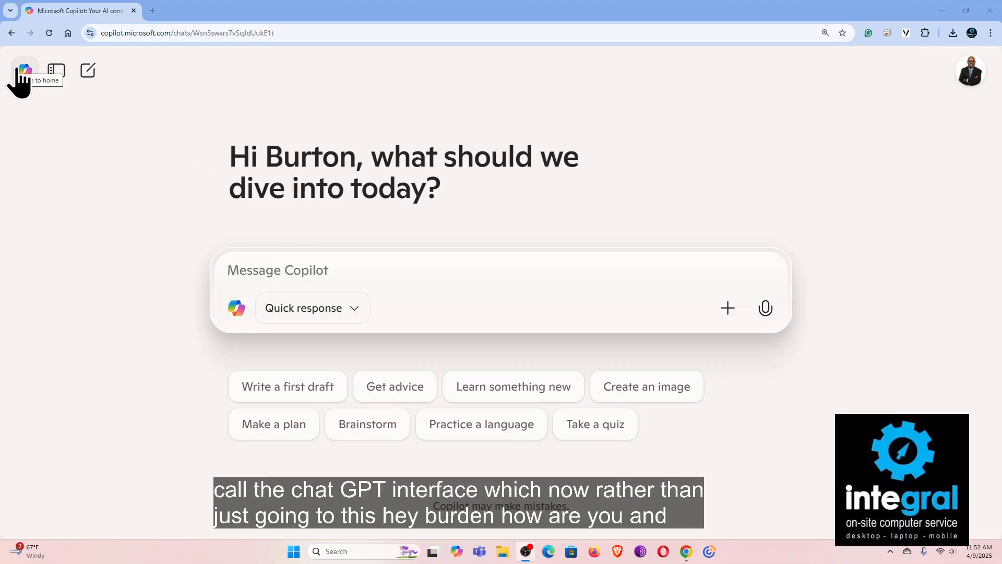
pyautogui.click(25, 71)
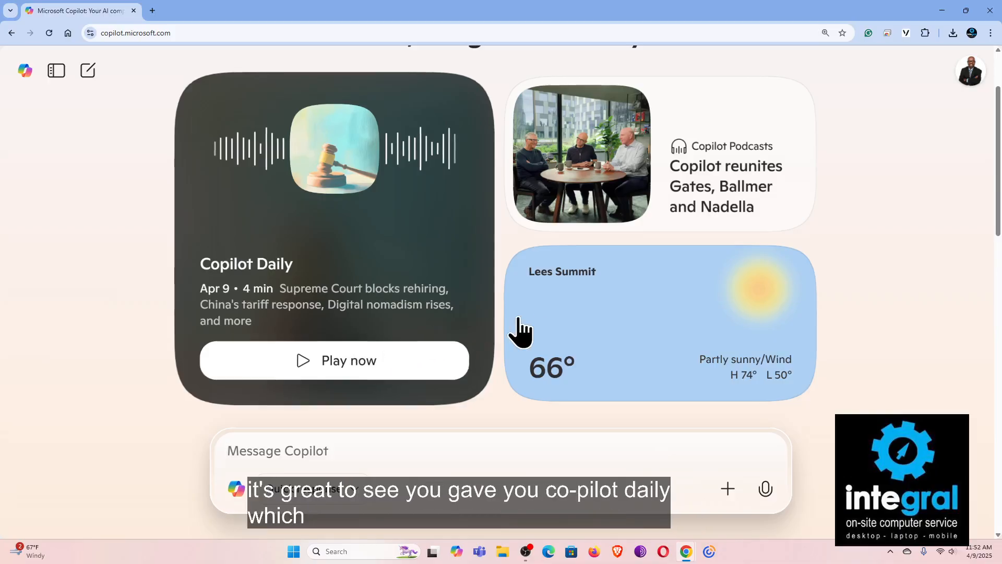
pyautogui.scroll(-3)
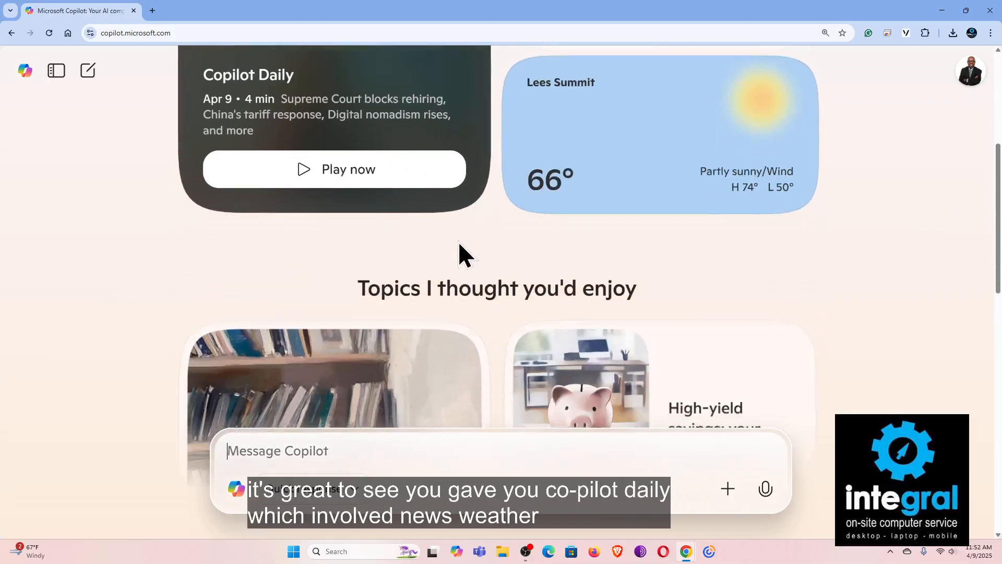
pyautogui.scroll(-3)
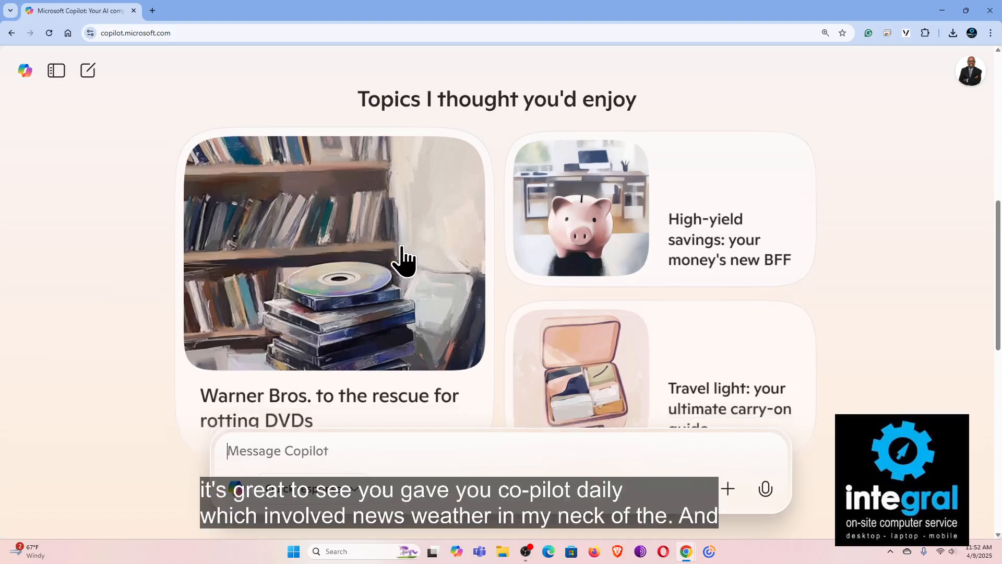
pyautogui.scroll(-3)
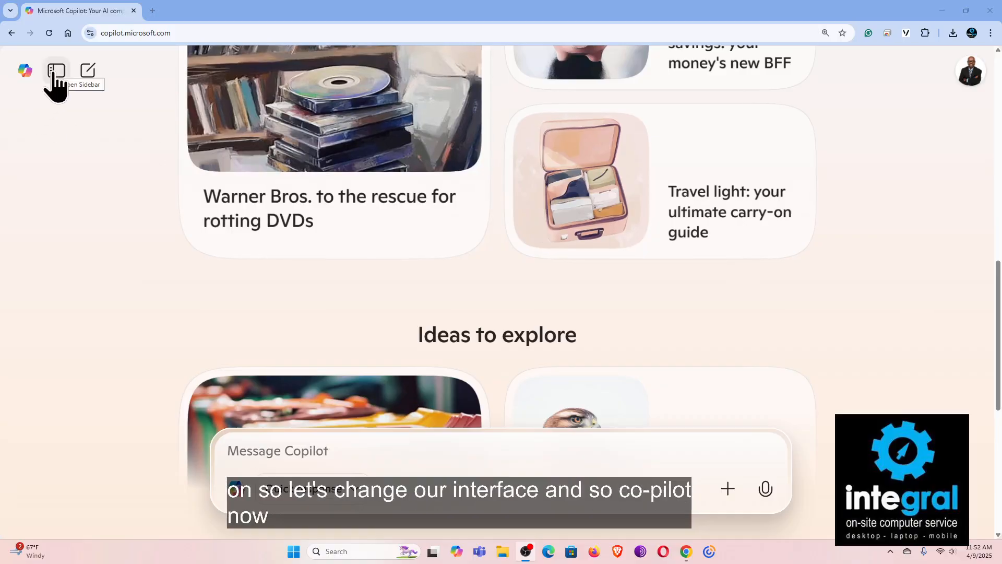
# View the Labs experimental features page, then browse older past conversations and show options for one.
pyautogui.click(56, 71)
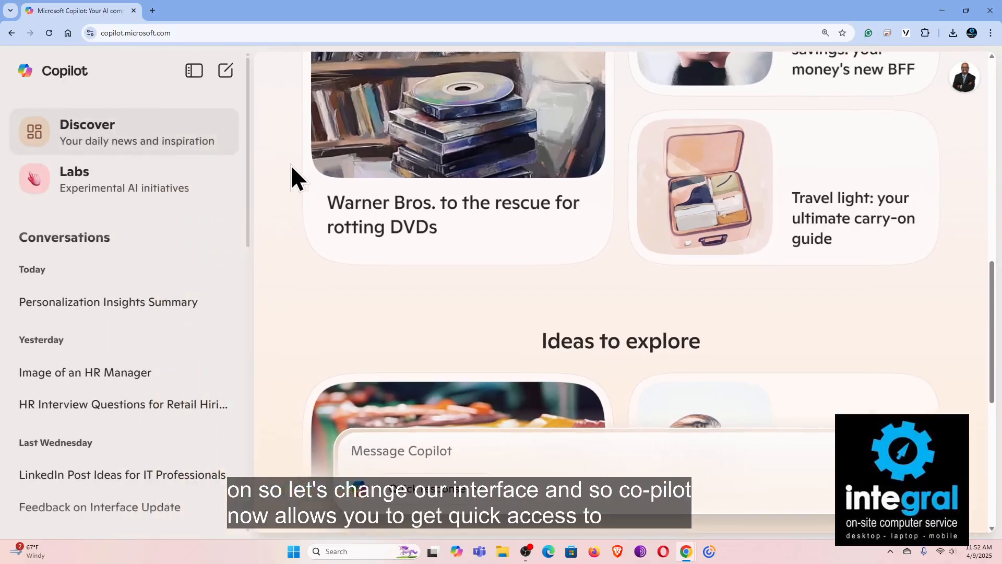
pyautogui.moveTo(173, 135)
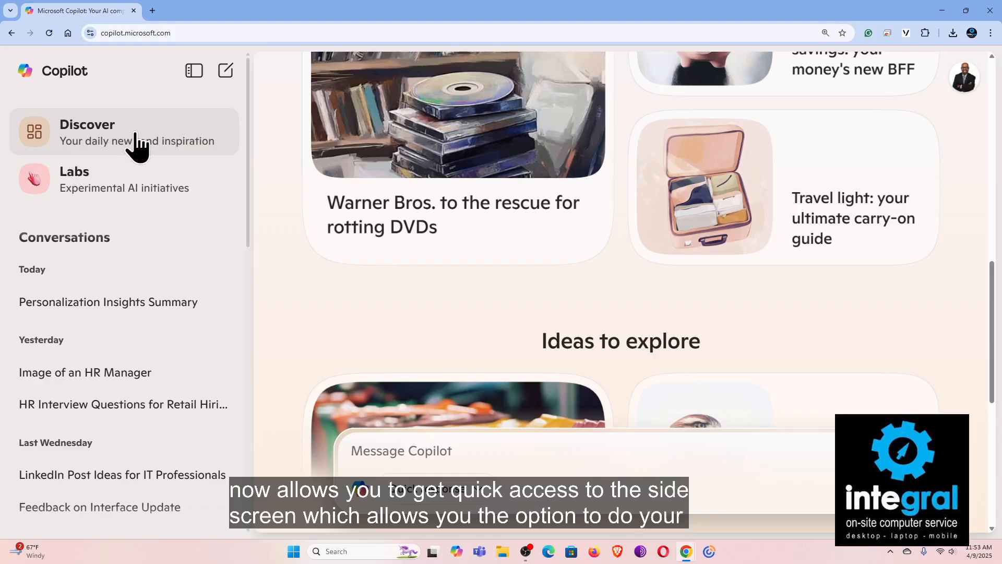
pyautogui.click(75, 180)
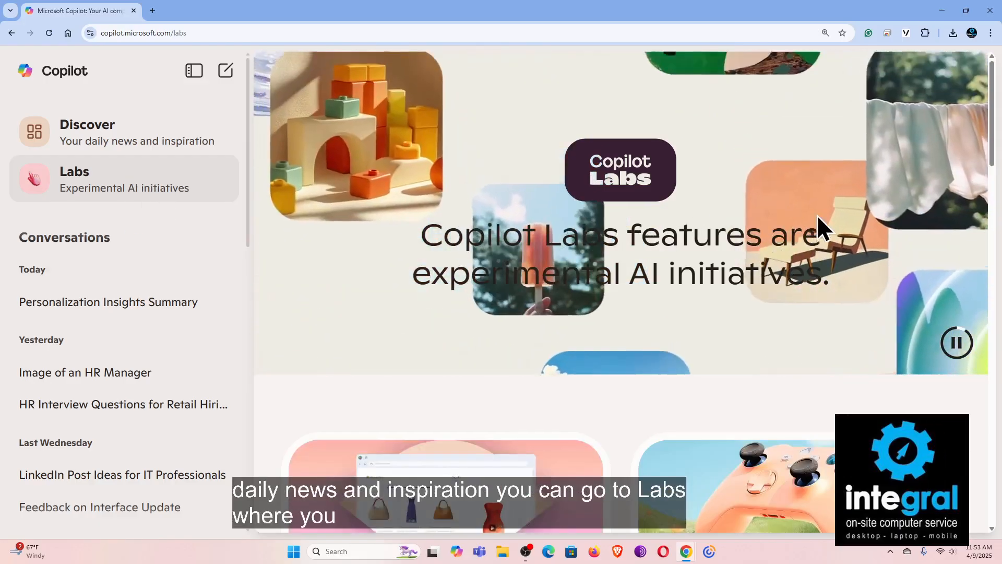
pyautogui.moveTo(263, 227)
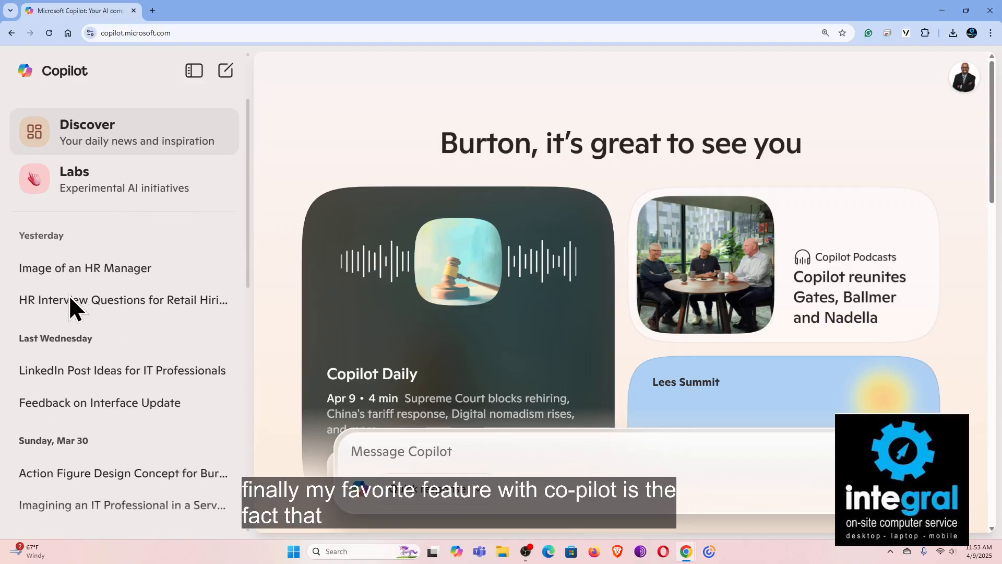
pyautogui.scroll(-3)
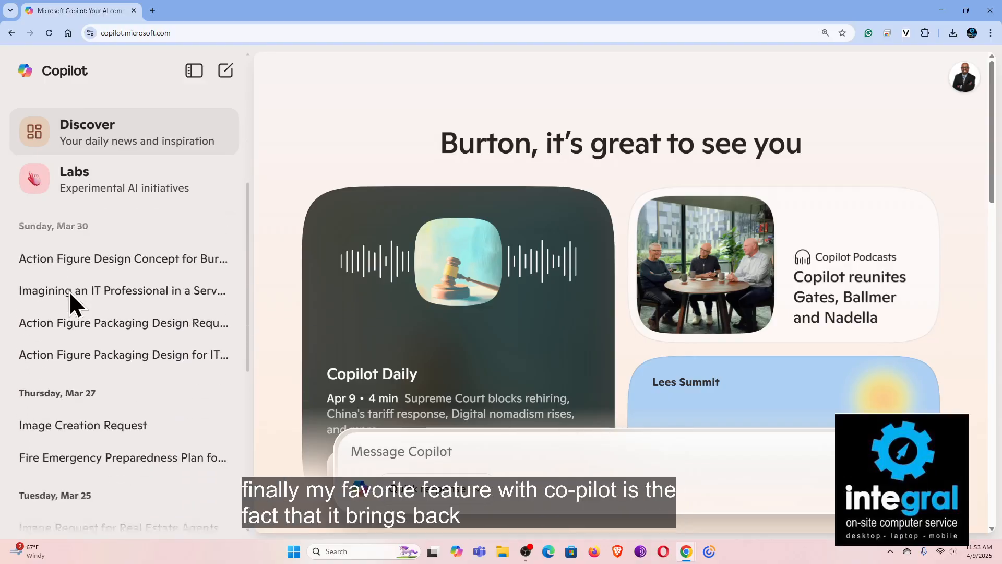
pyautogui.scroll(-3)
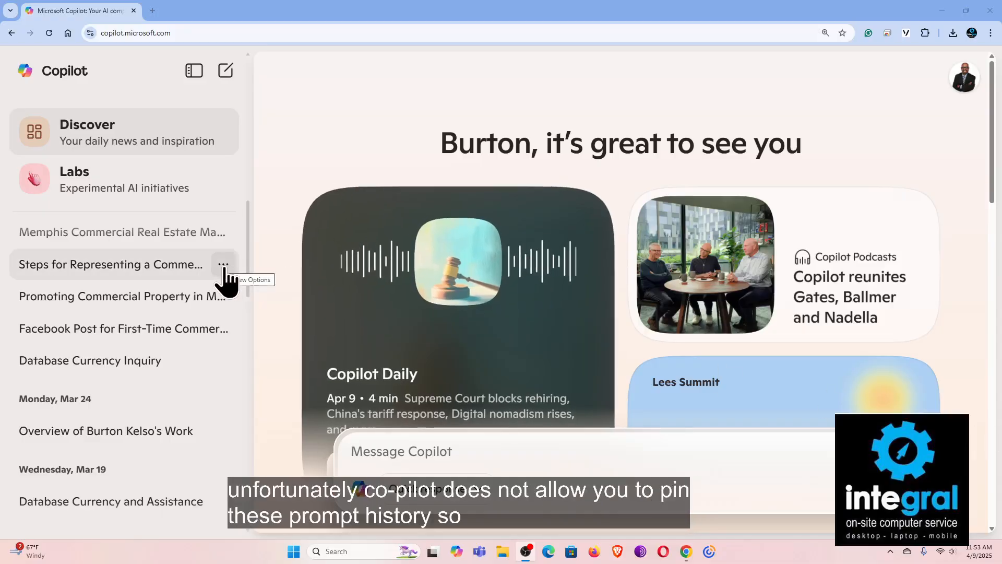
pyautogui.moveTo(227, 246)
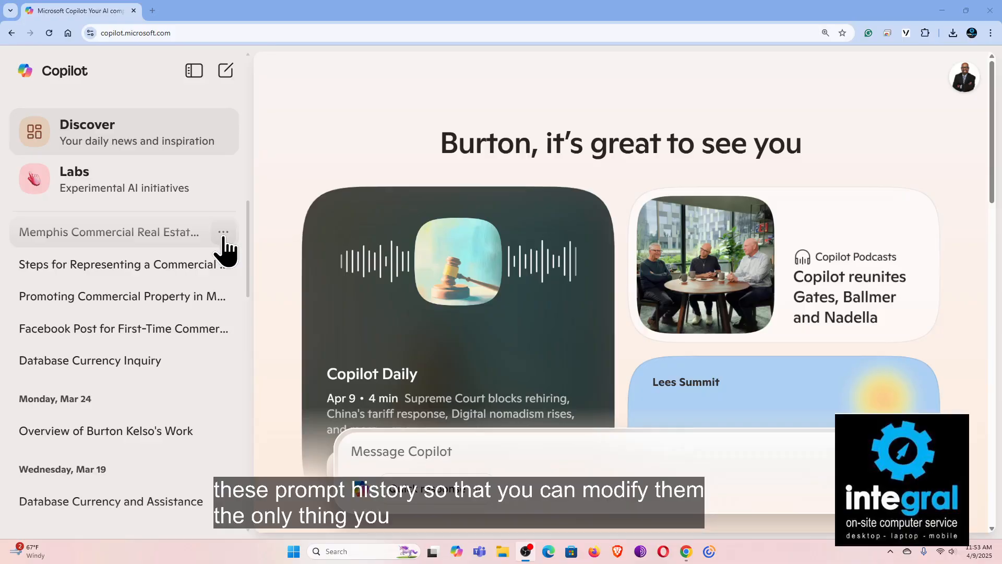
pyautogui.click(223, 232)
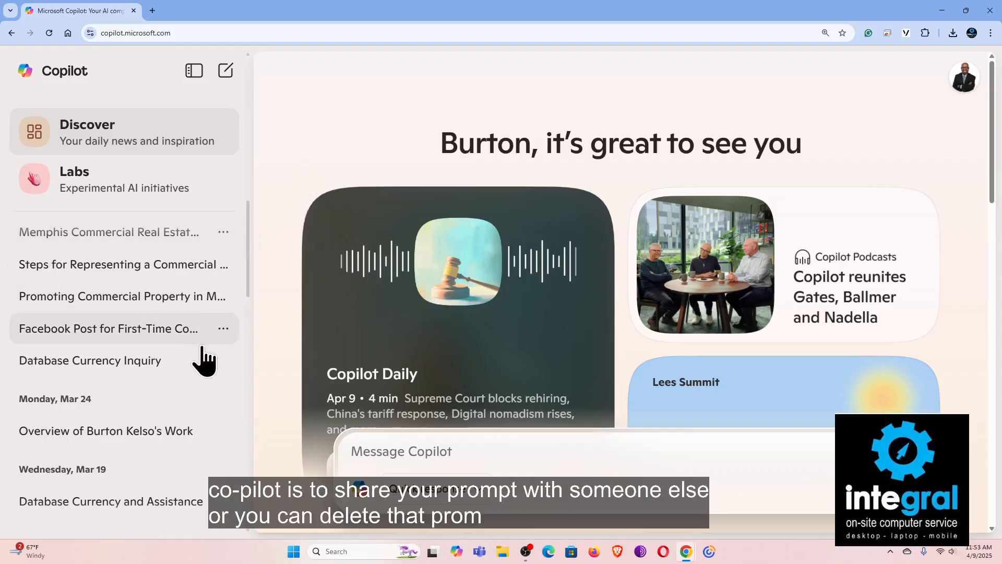
pyautogui.moveTo(978, 399)
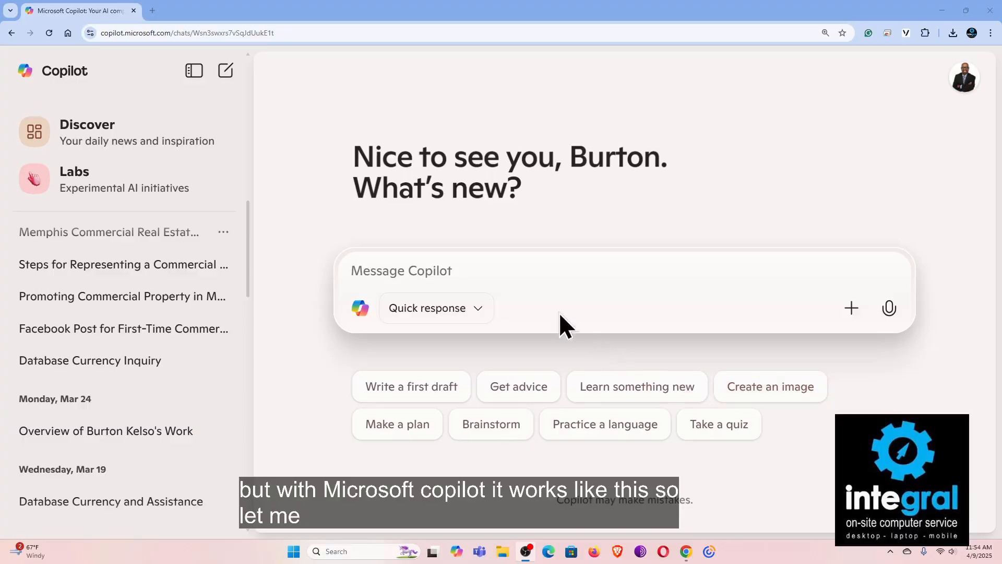
# Paste the prompt asking Copilot to list everything it knows about me for personalization.
pyautogui.rightClick(380, 272)
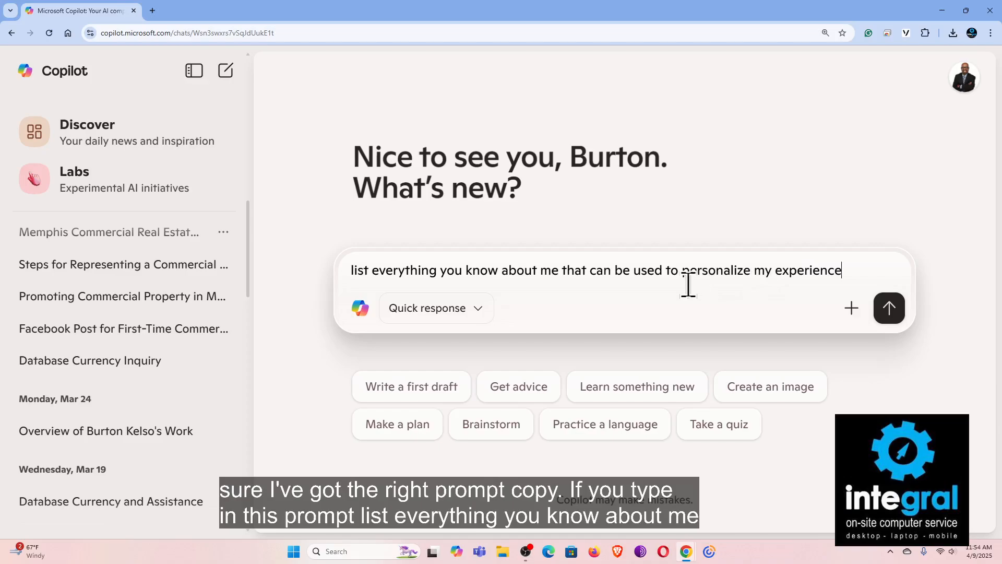
pyautogui.moveTo(878, 311)
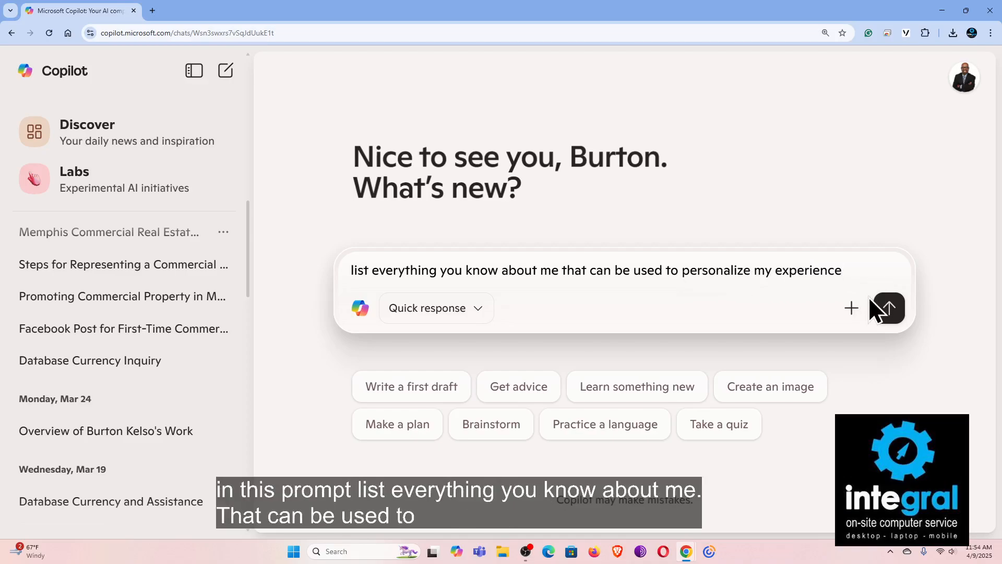
pyautogui.moveTo(557, 333)
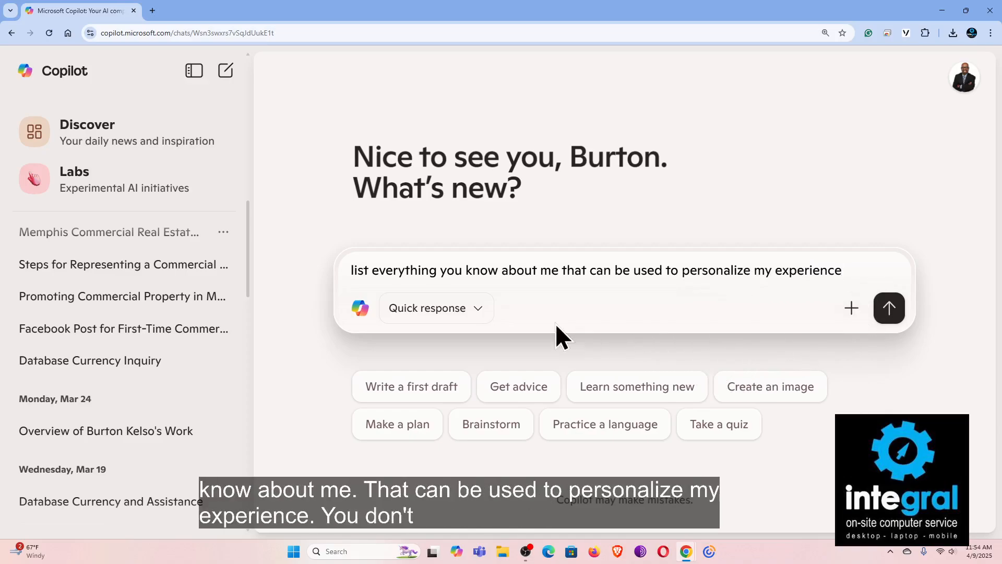
pyautogui.click(436, 308)
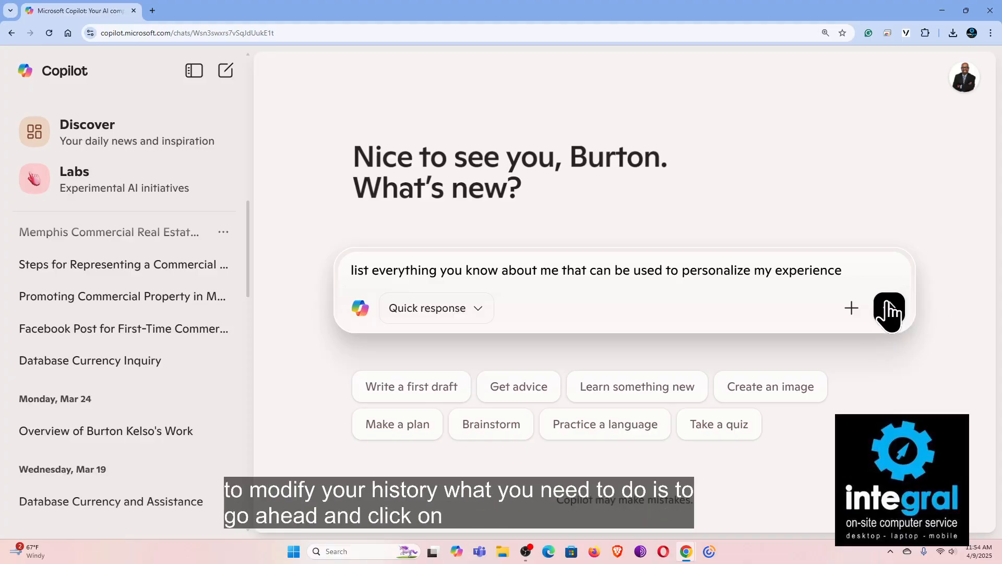
pyautogui.click(890, 309)
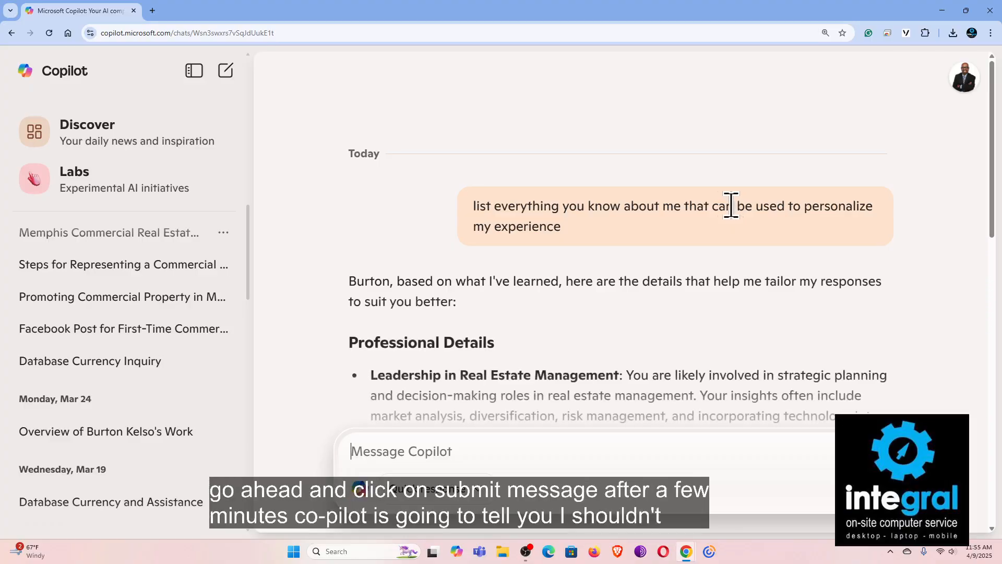
pyautogui.scroll(-3)
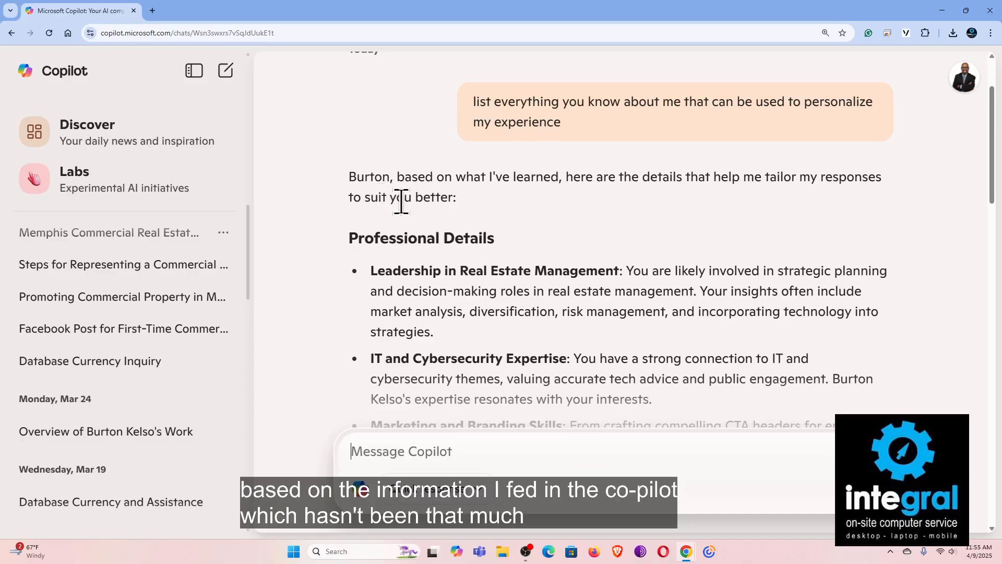
pyautogui.scroll(-3)
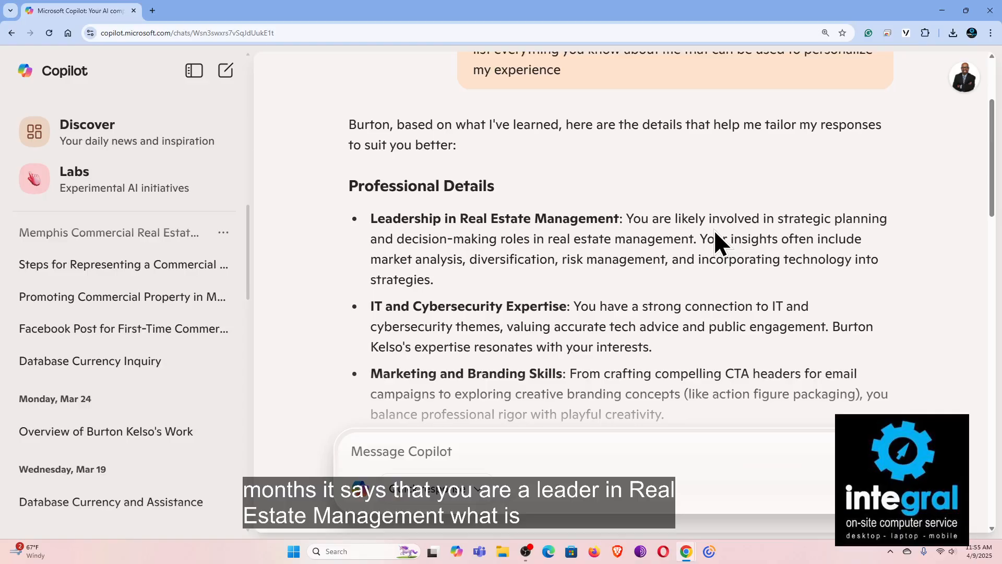
pyautogui.scroll(-3)
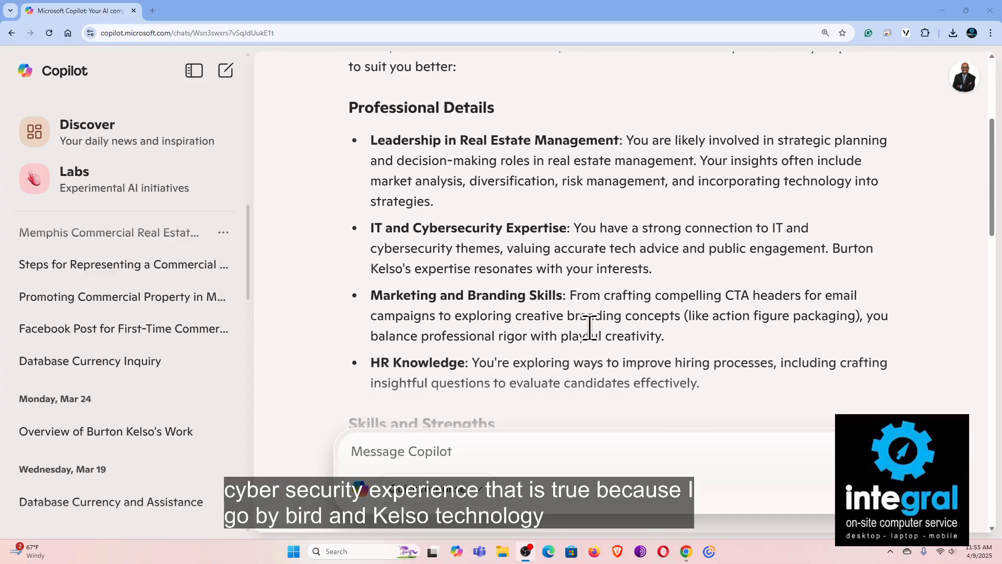
pyautogui.scroll(-3)
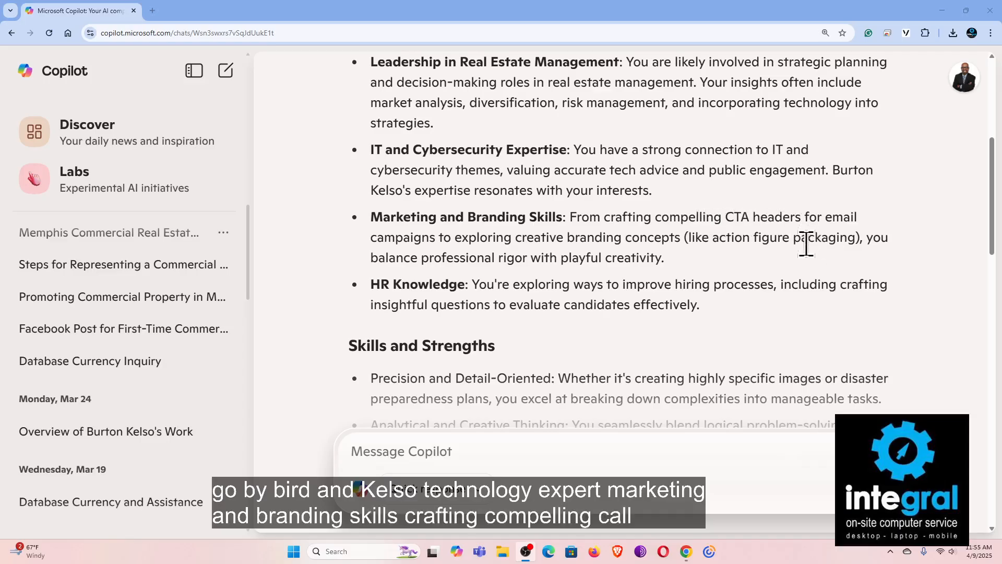
pyautogui.scroll(-3)
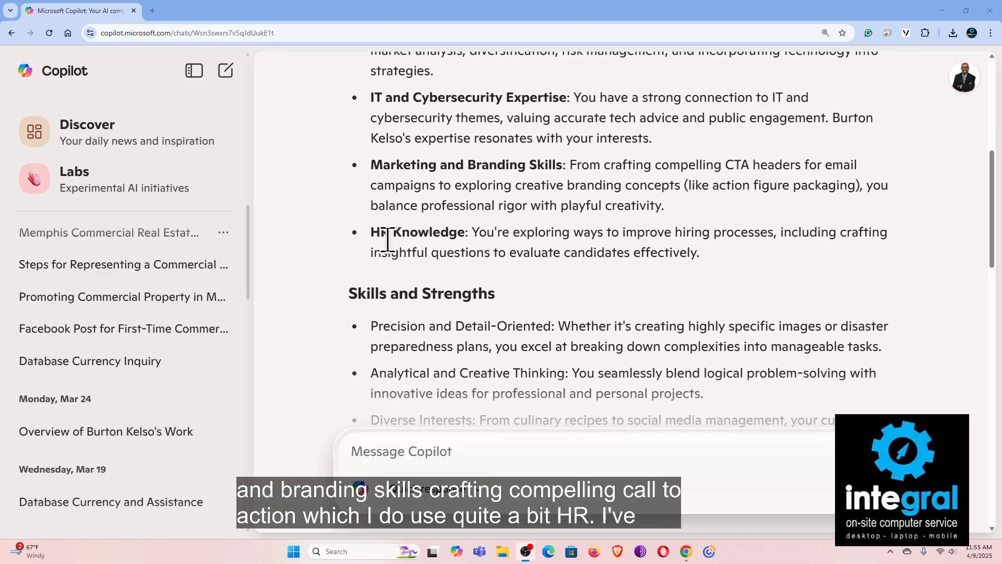
pyautogui.moveTo(750, 272)
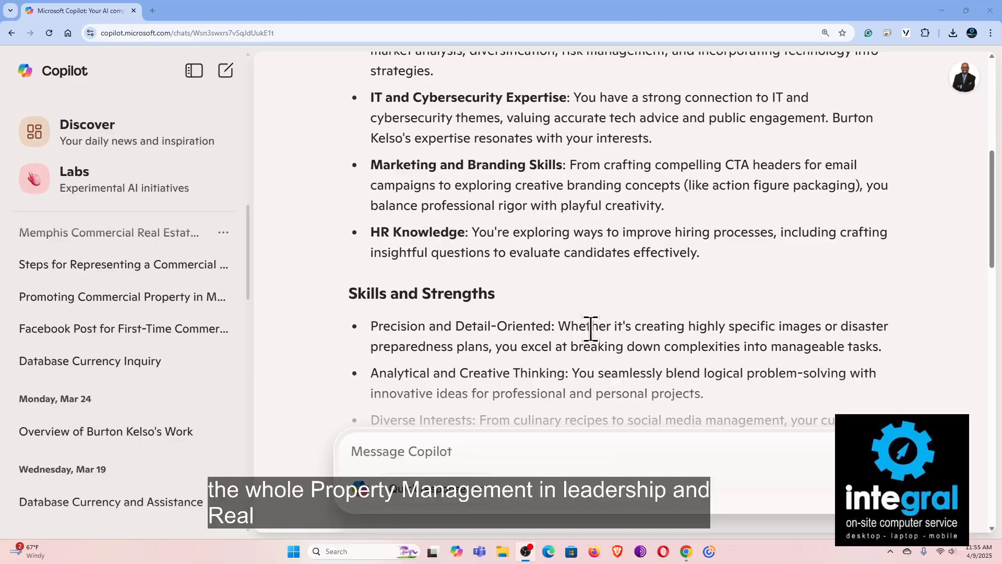
pyautogui.scroll(-3)
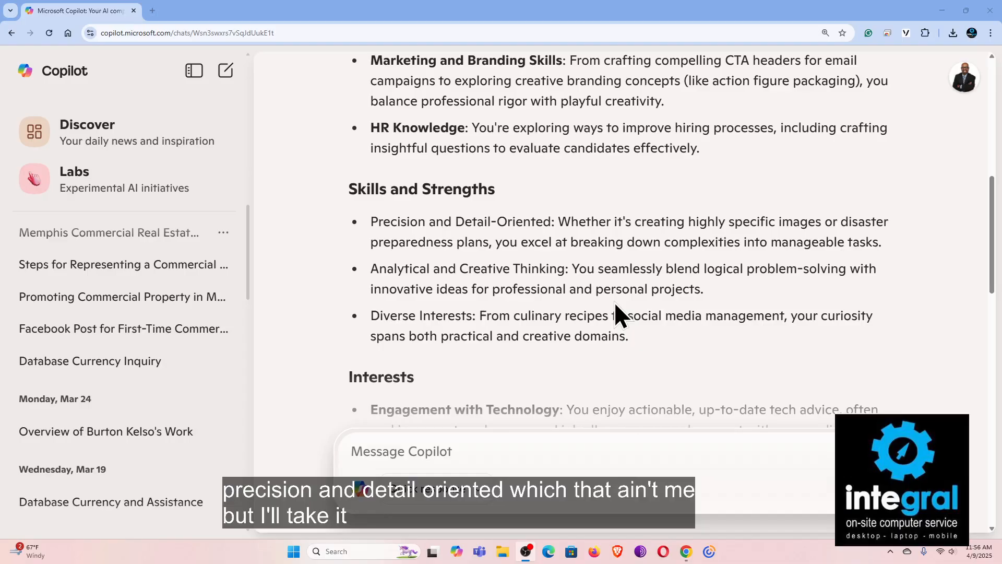
pyautogui.scroll(-3)
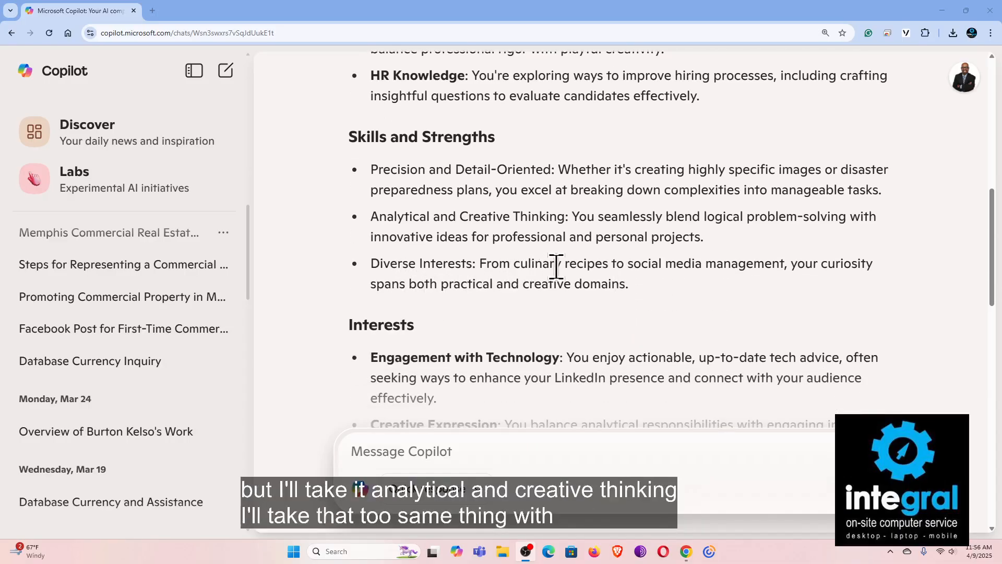
pyautogui.moveTo(635, 294)
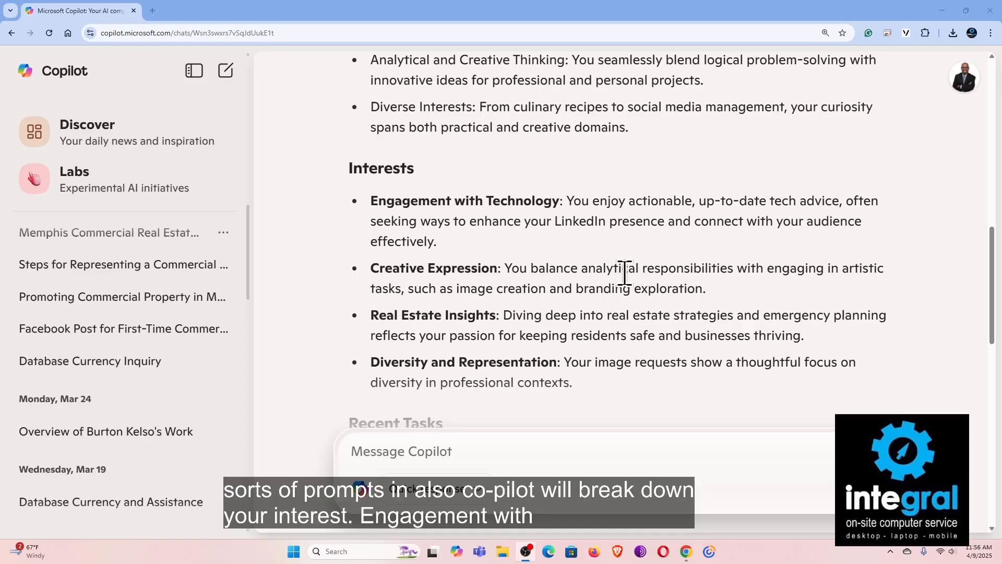
pyautogui.scroll(-3)
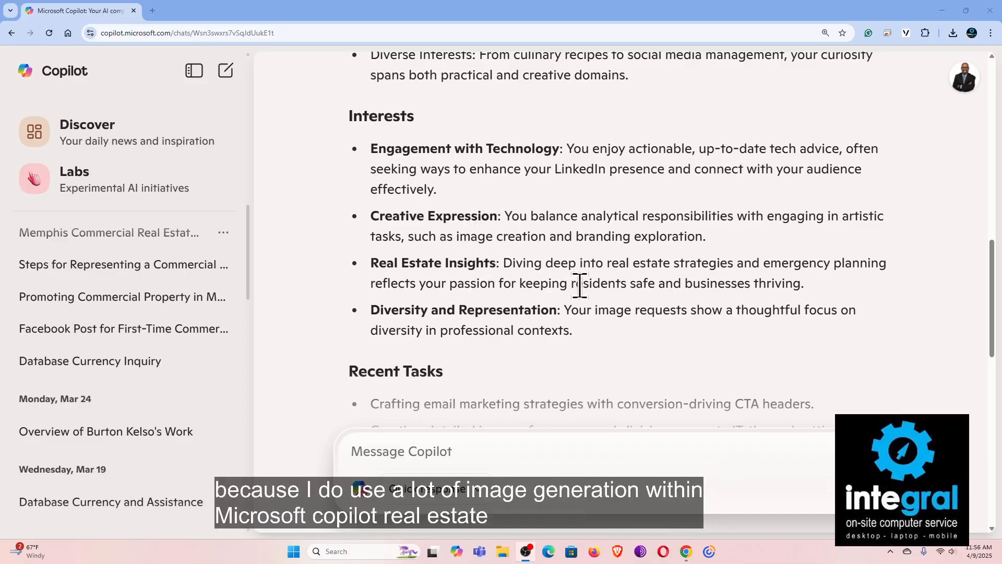
pyautogui.scroll(-3)
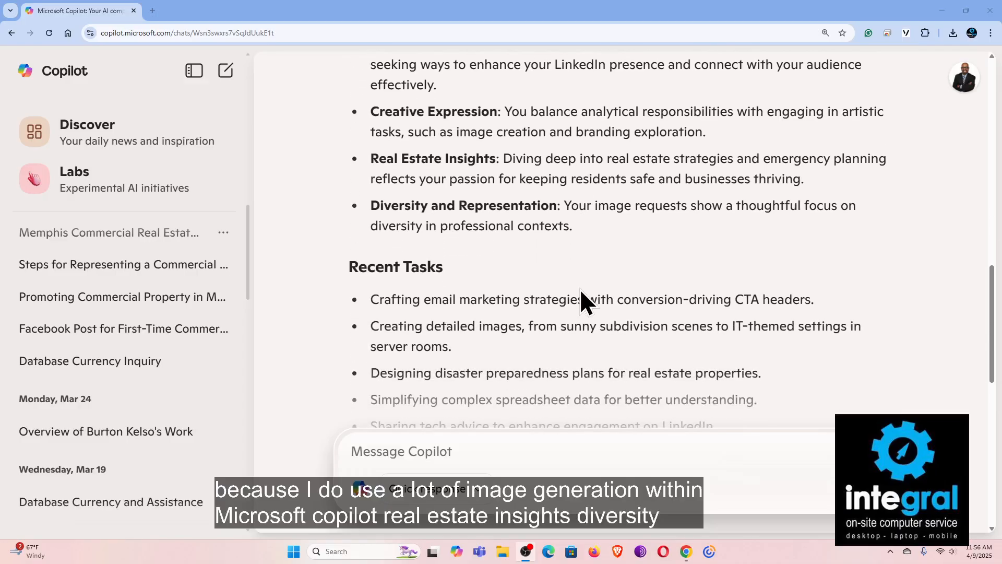
pyautogui.scroll(-3)
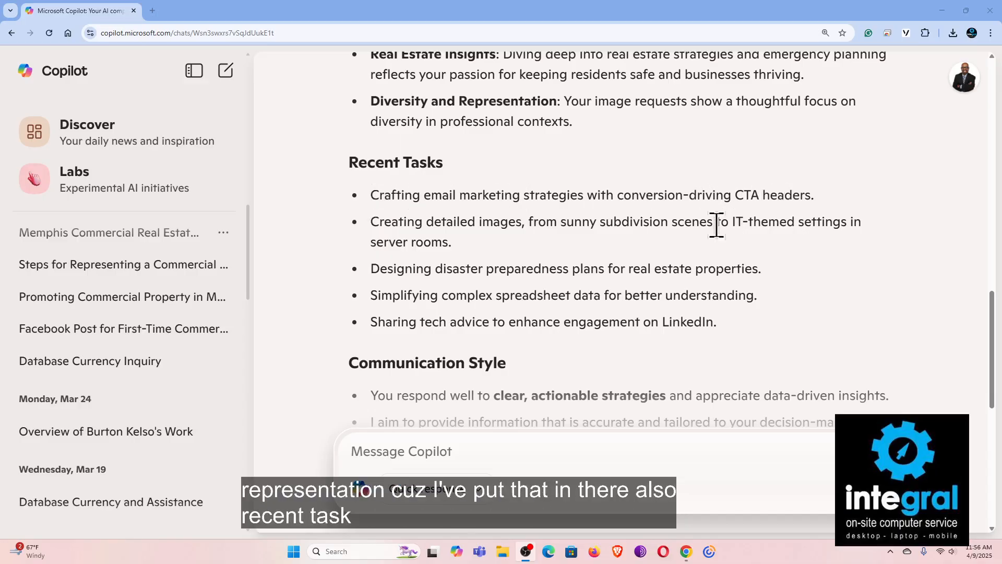
pyautogui.moveTo(673, 249)
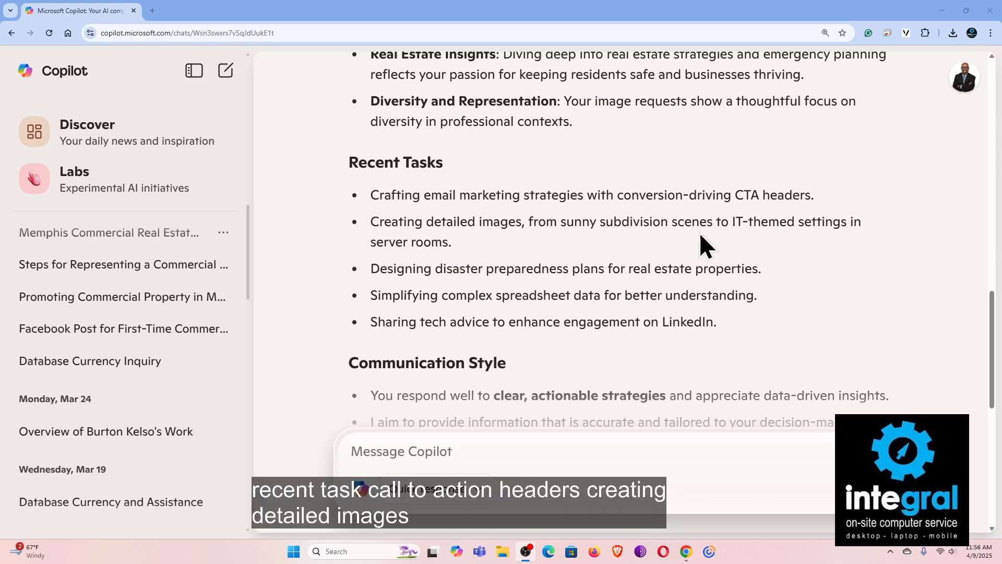
pyautogui.scroll(-3)
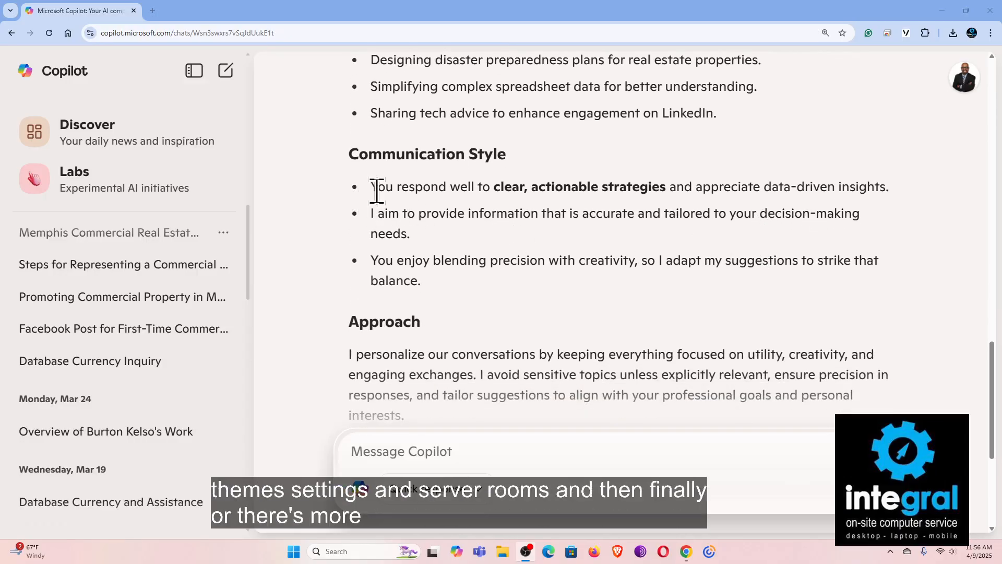
pyautogui.scroll(-3)
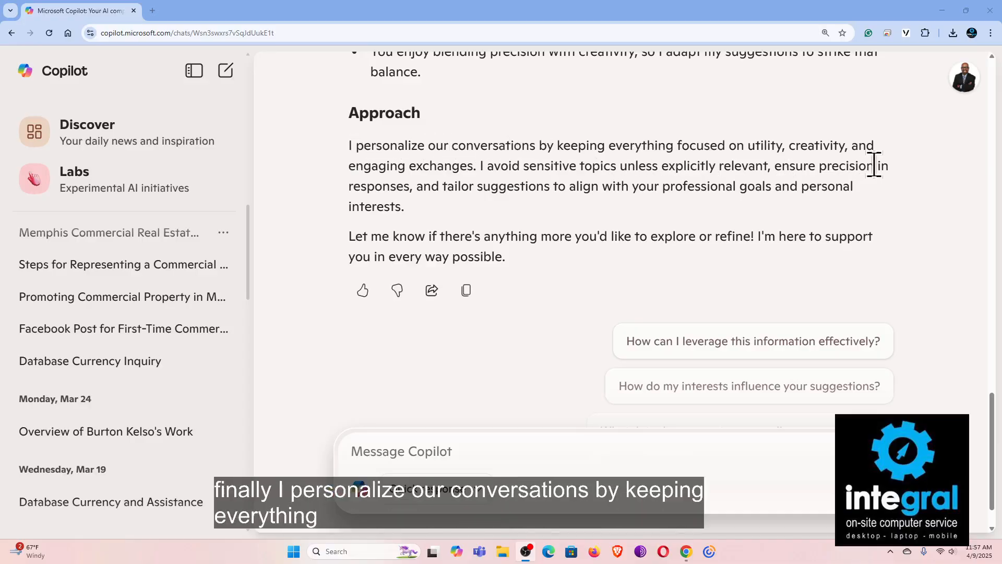
pyautogui.moveTo(898, 169)
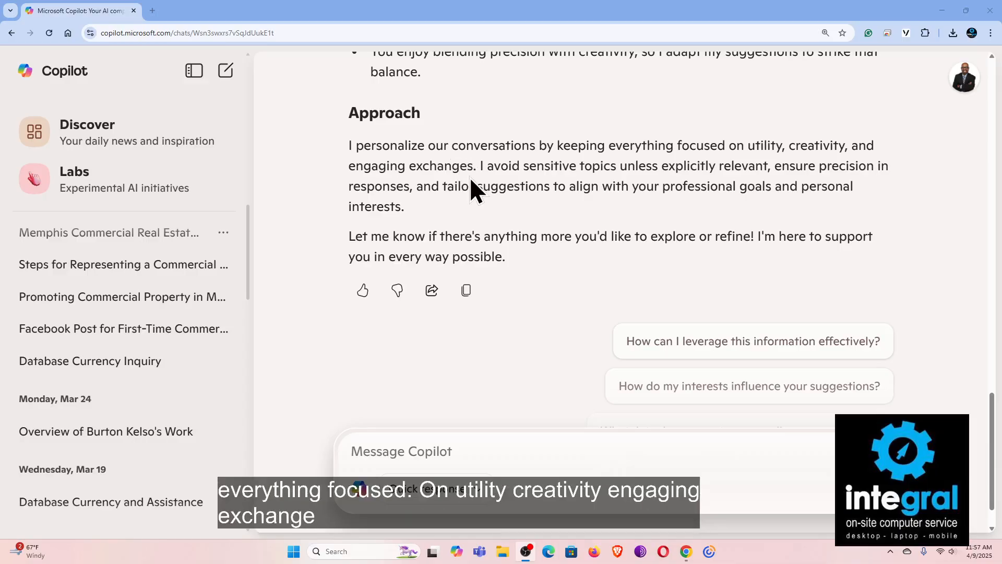
pyautogui.moveTo(364, 290)
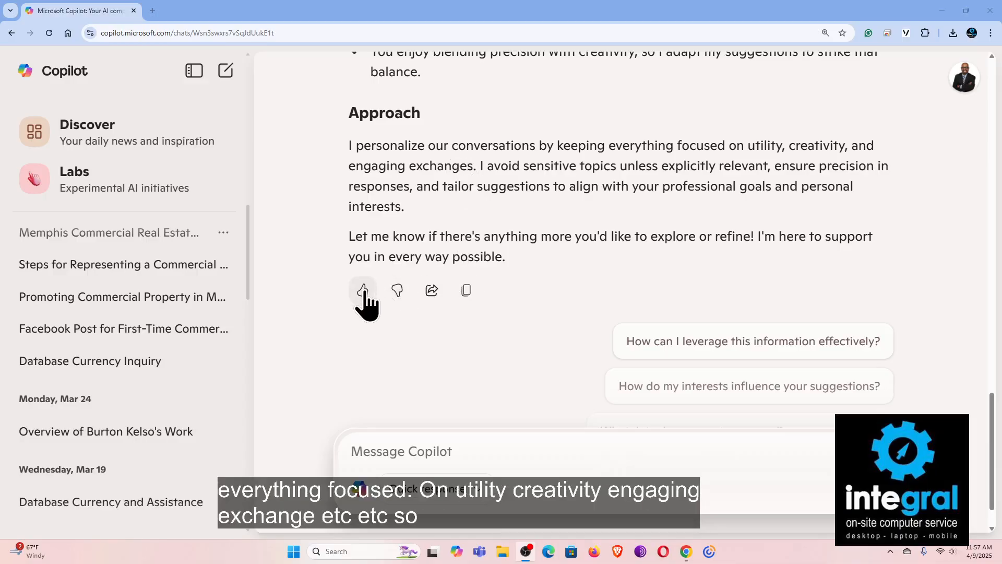
pyautogui.moveTo(363, 291)
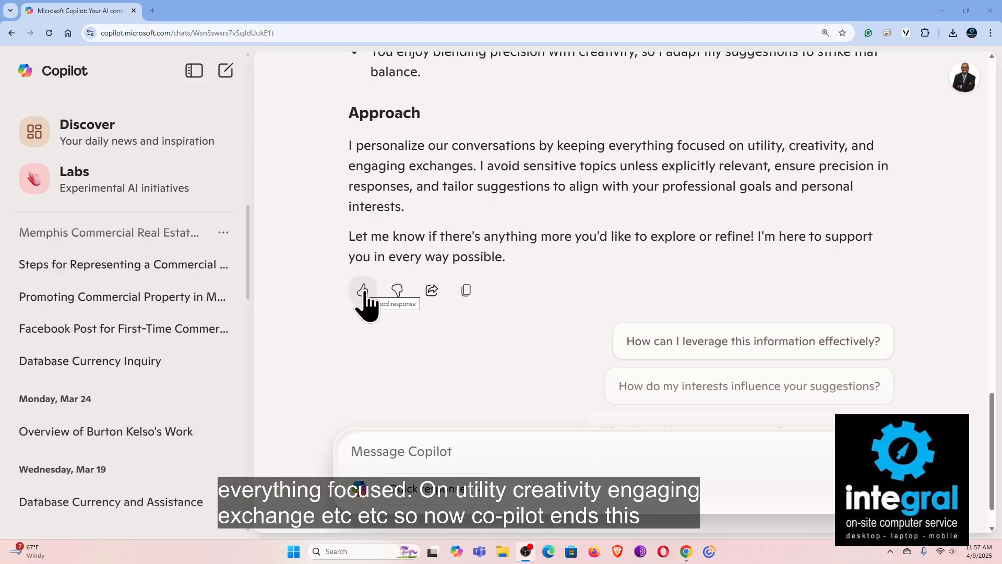
pyautogui.moveTo(431, 292)
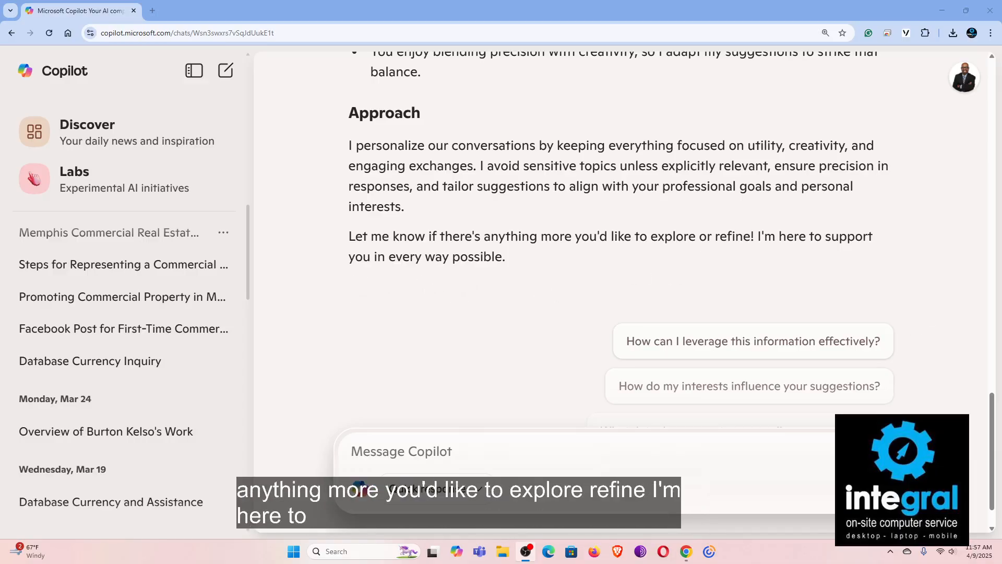
pyautogui.scroll(-3)
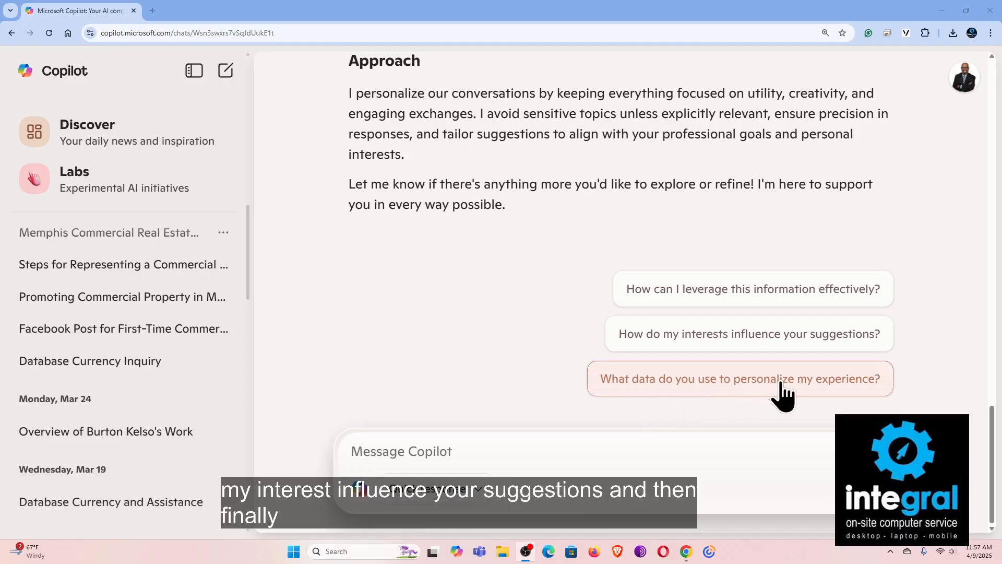
pyautogui.moveTo(744, 397)
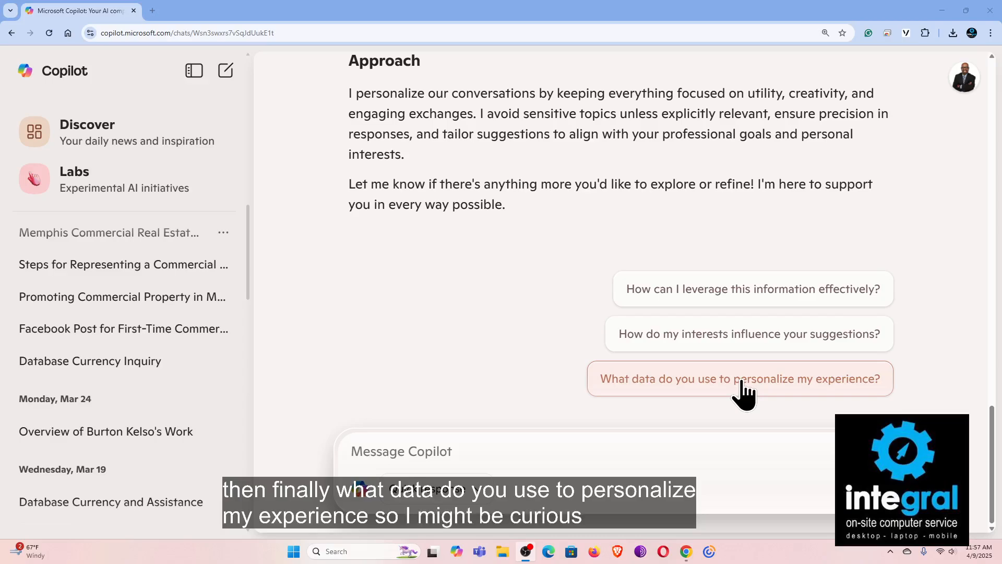
# Ask the suggested follow-up 'What data do you use to personalize my experience?' and read the answer.
pyautogui.click(744, 379)
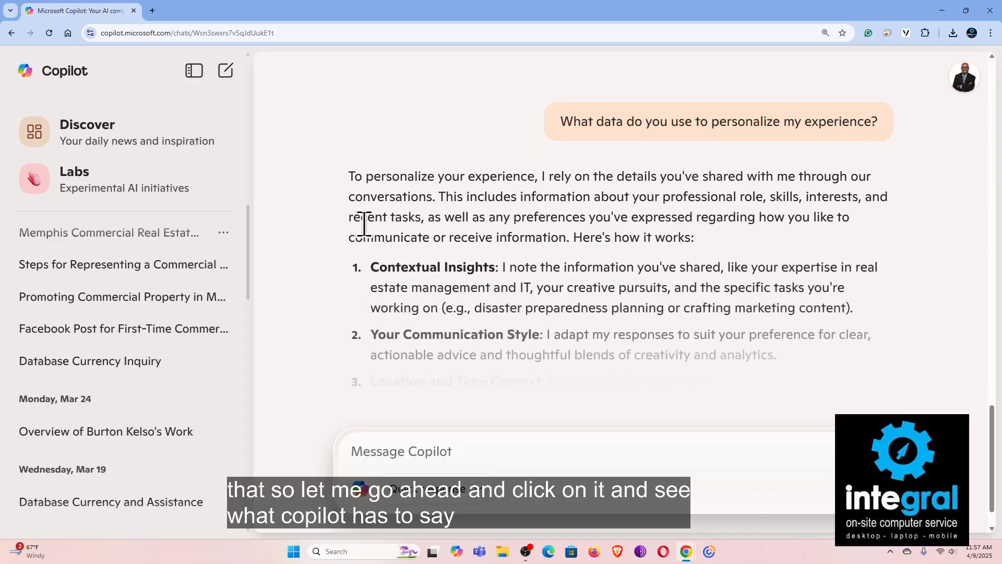
pyautogui.scroll(-3)
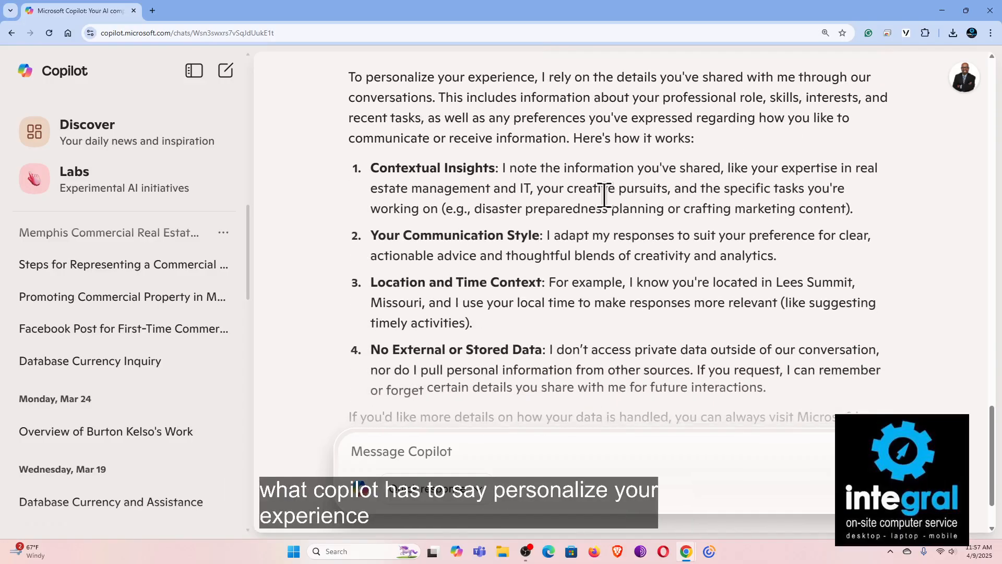
pyautogui.scroll(-3)
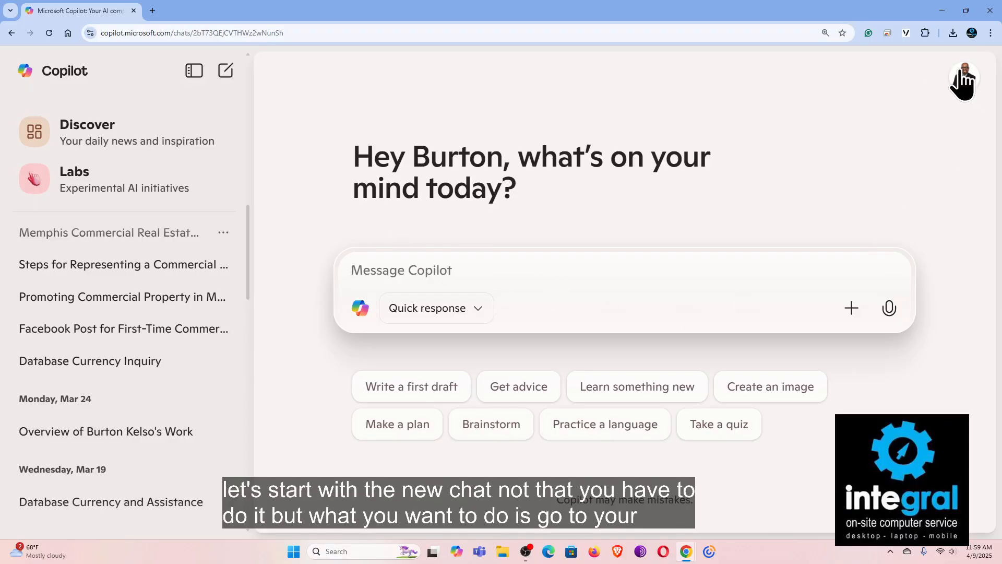
# Open the account panel from the profile picture and reach the account settings.
pyautogui.click(965, 78)
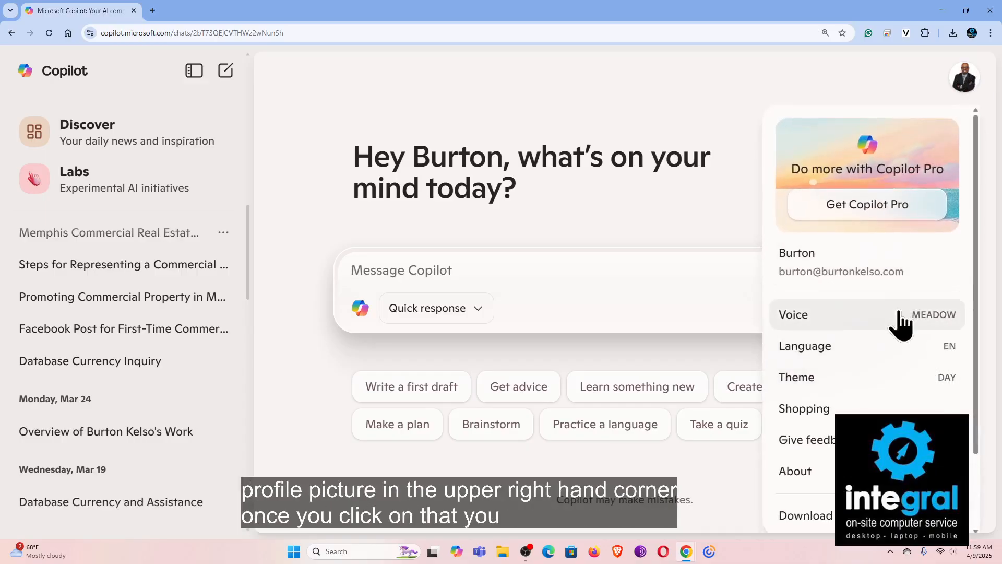
pyautogui.scroll(-3)
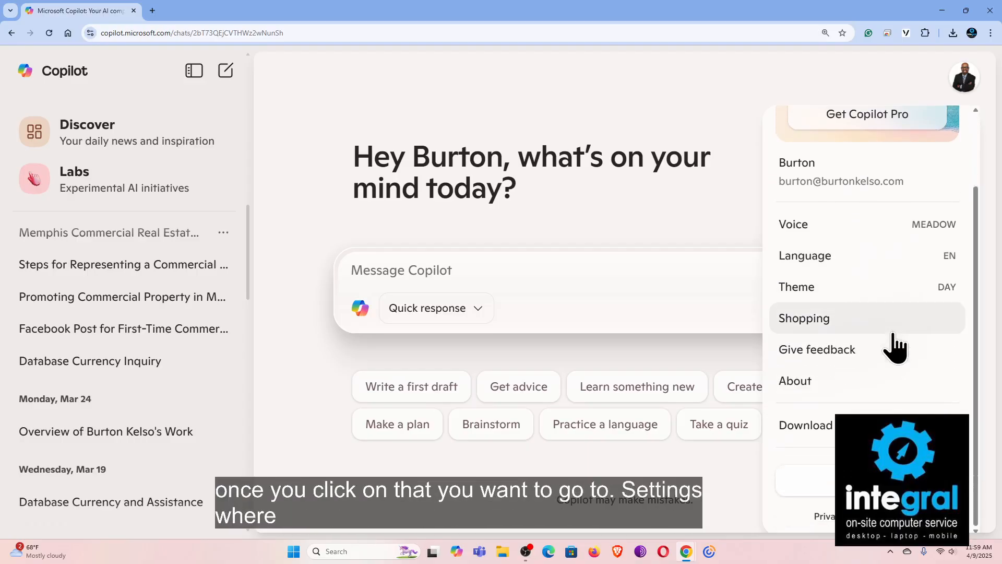
pyautogui.moveTo(847, 396)
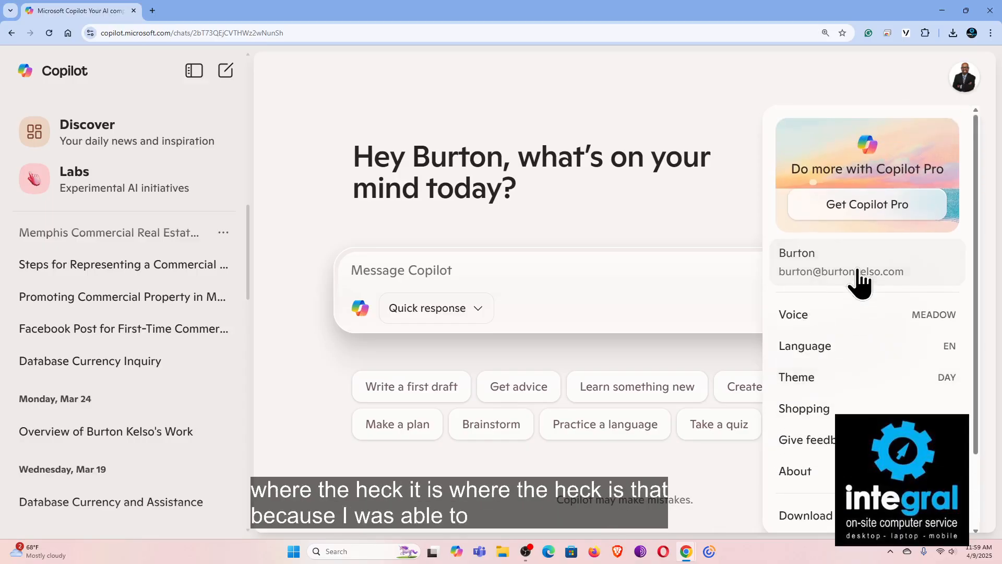
pyautogui.click(863, 262)
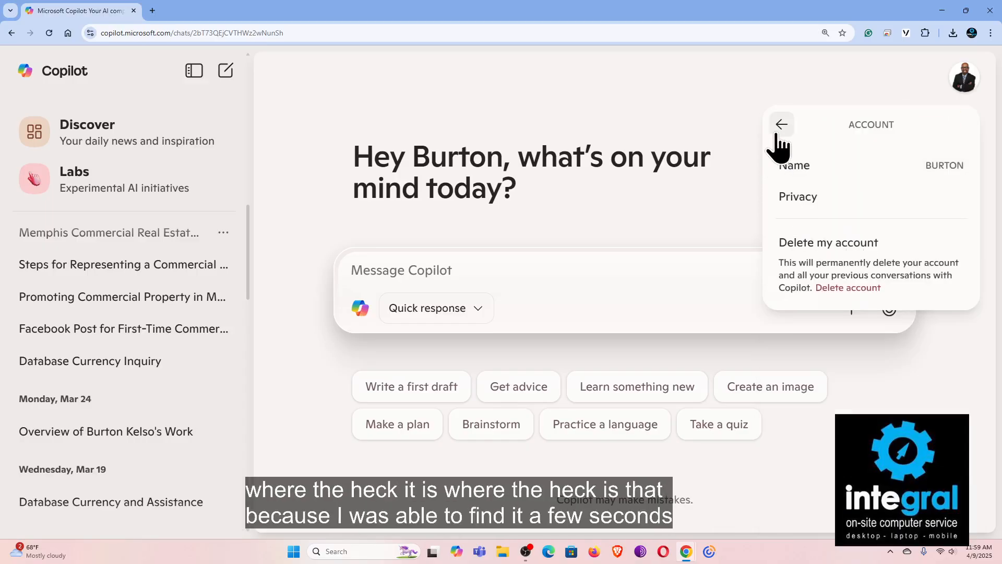
pyautogui.click(783, 124)
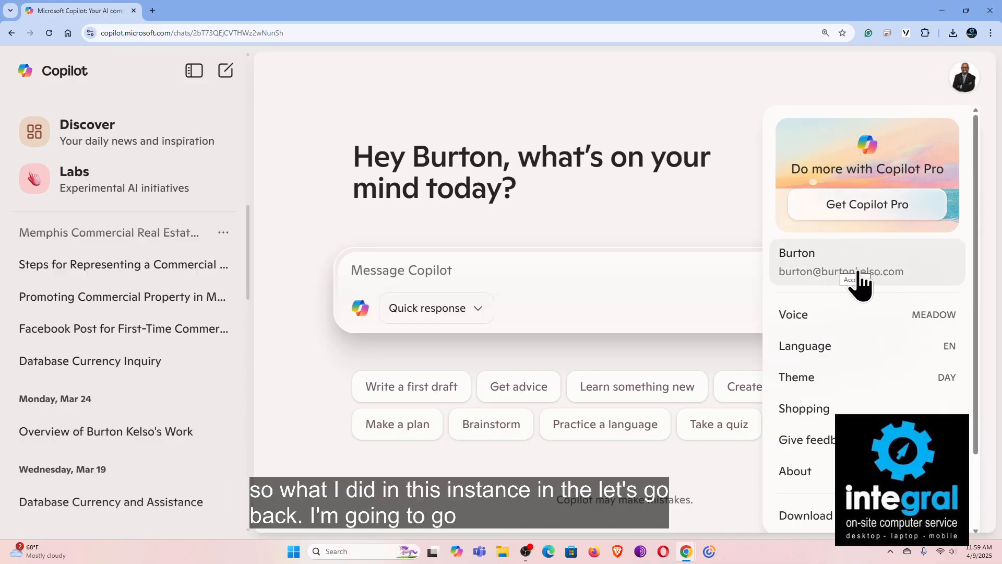
pyautogui.click(867, 262)
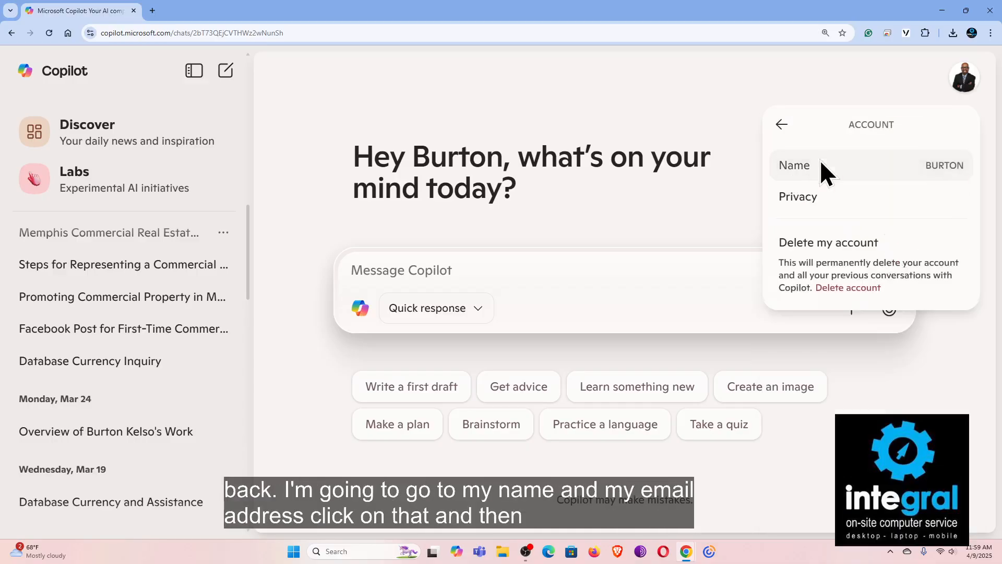
# Check the name setting, then show the Privacy settings with model training off and personalization on.
pyautogui.click(816, 165)
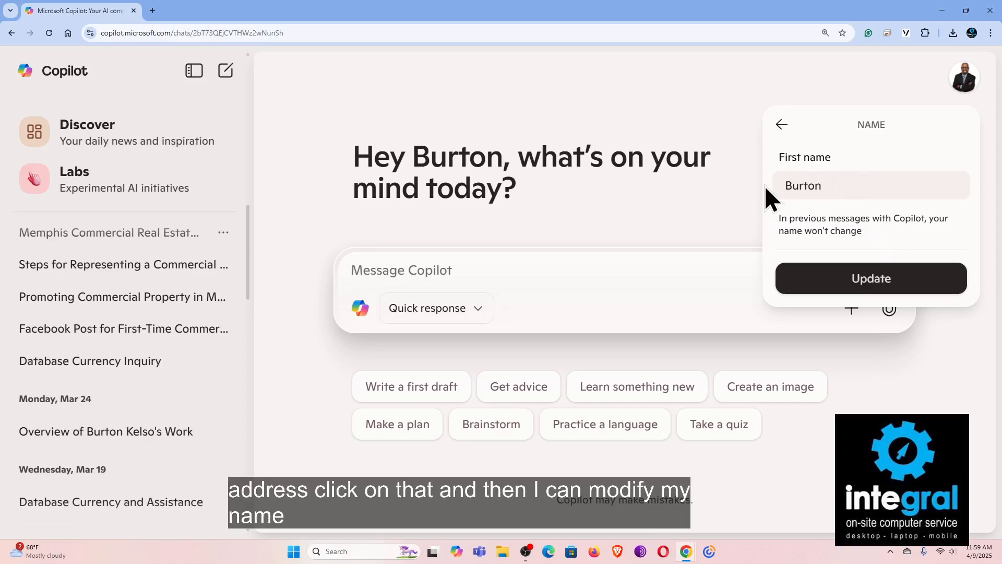
pyautogui.click(781, 124)
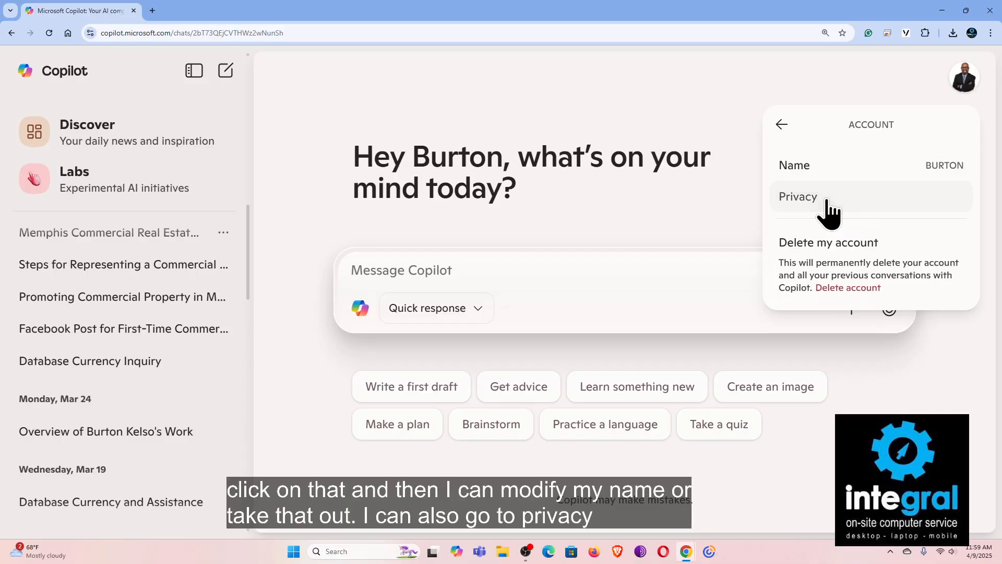
pyautogui.click(798, 196)
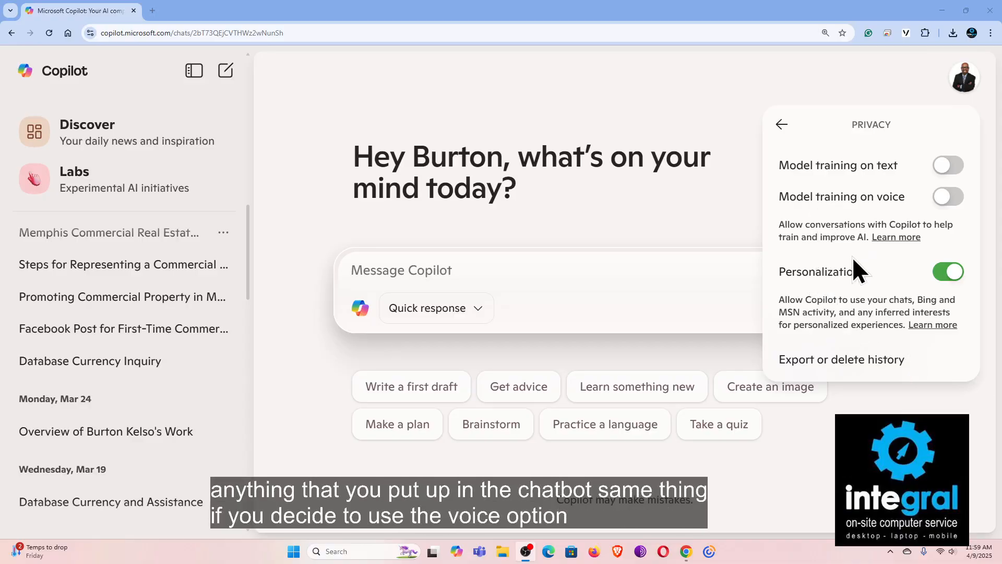
pyautogui.moveTo(952, 212)
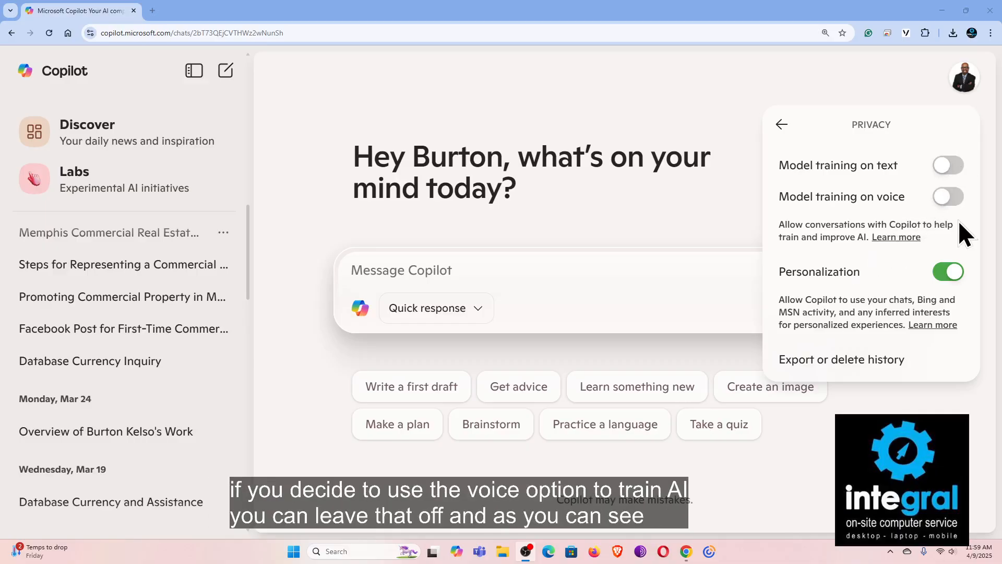
pyautogui.moveTo(944, 249)
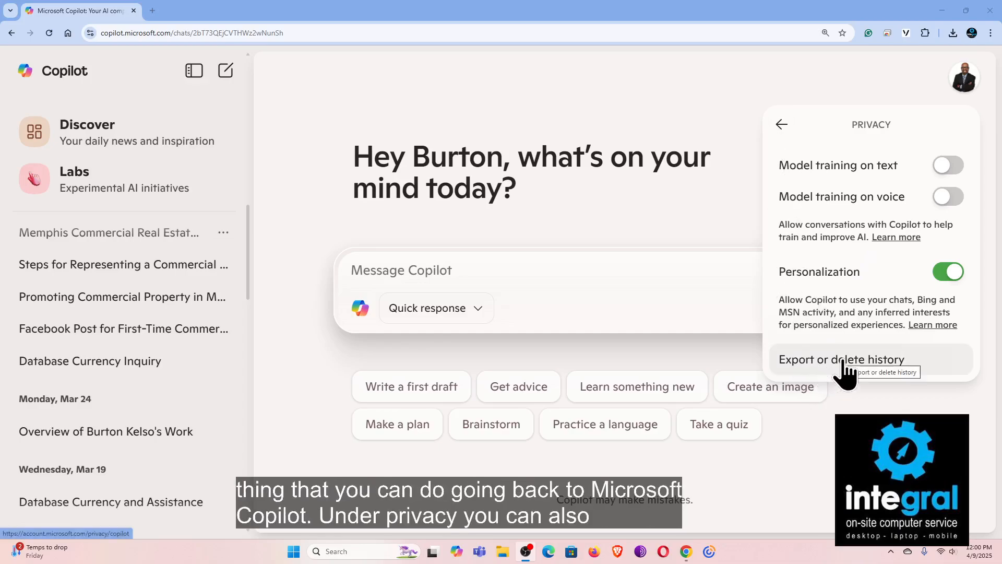
# Start Export or delete history, continue the Microsoft account sign-in to identity verification, then return to Copilot.
pyautogui.click(841, 360)
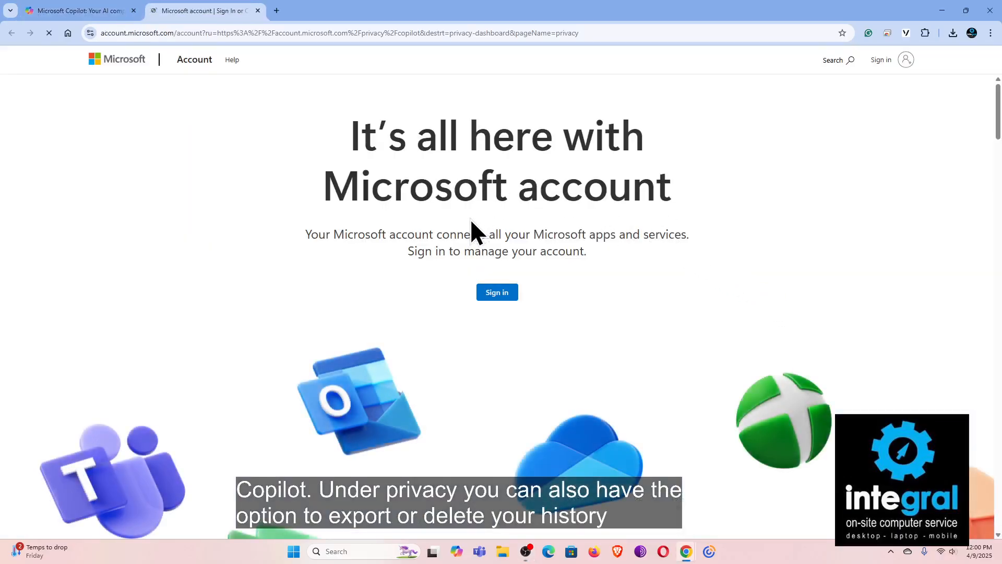
pyautogui.click(497, 293)
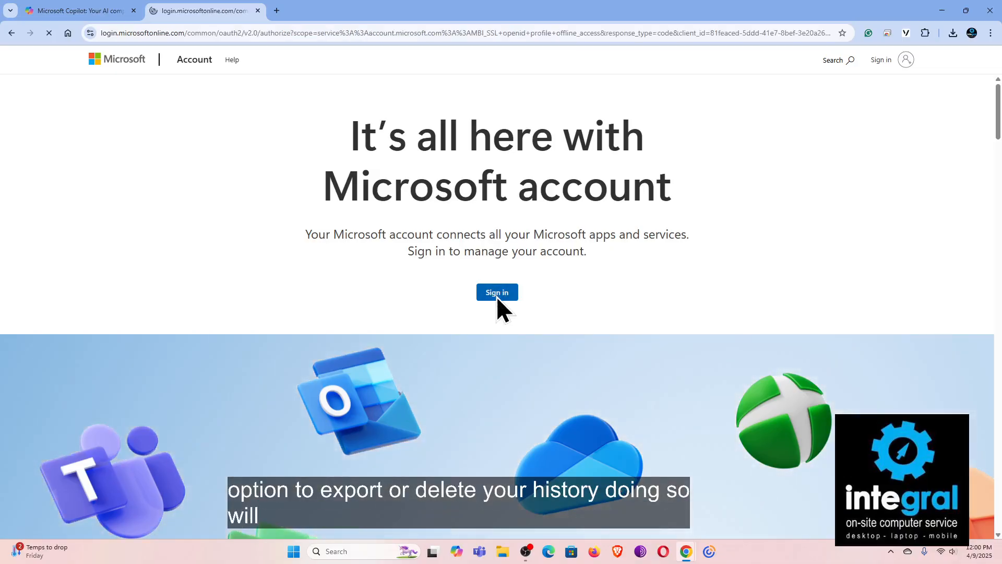
pyautogui.click(497, 293)
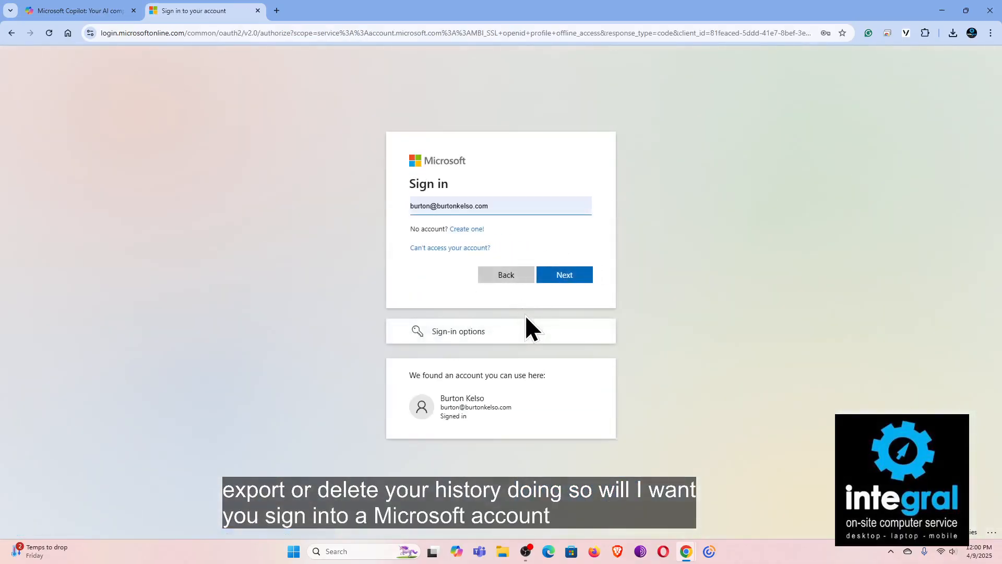
pyautogui.click(564, 275)
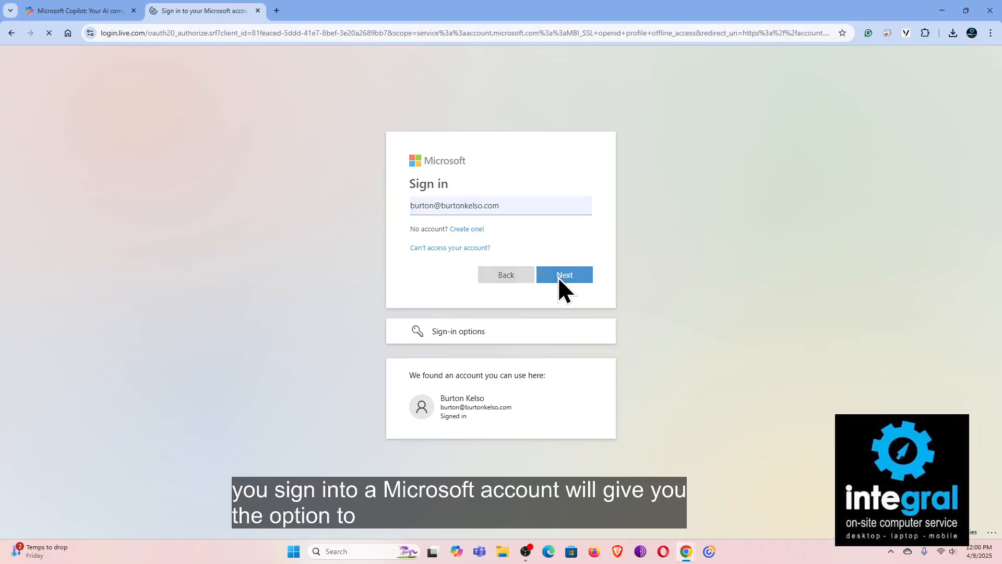
pyautogui.click(564, 274)
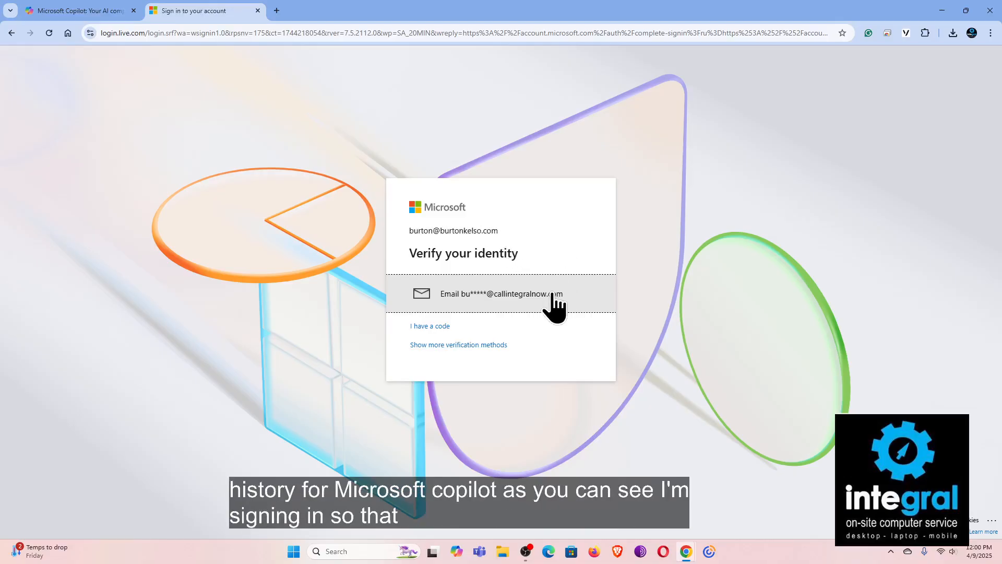
pyautogui.moveTo(518, 319)
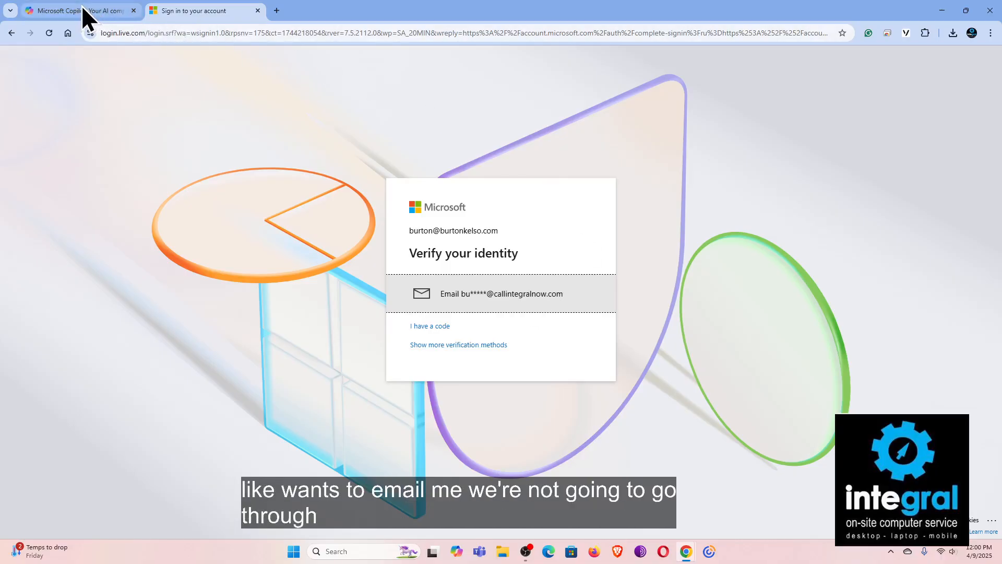
pyautogui.click(73, 10)
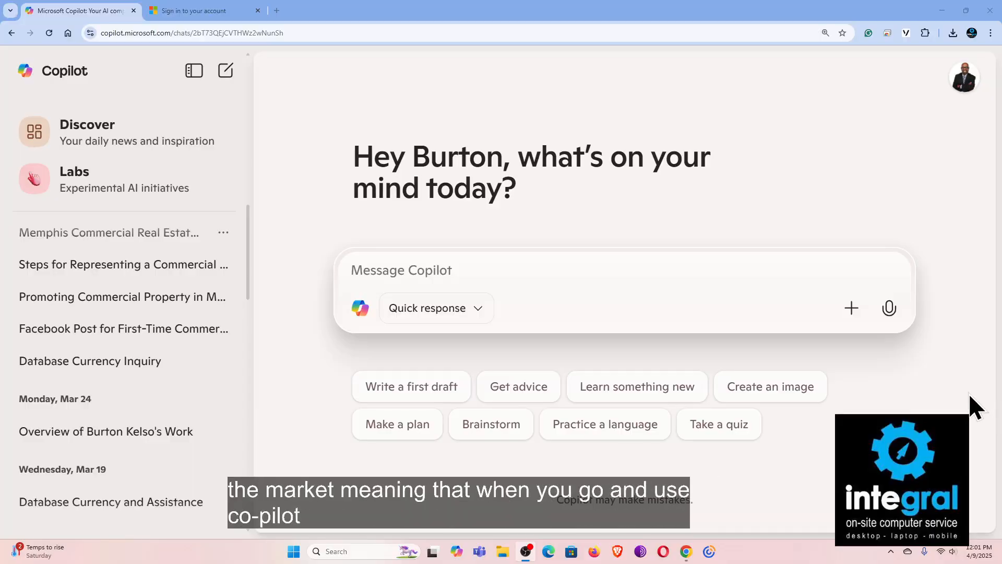
pyautogui.moveTo(860, 373)
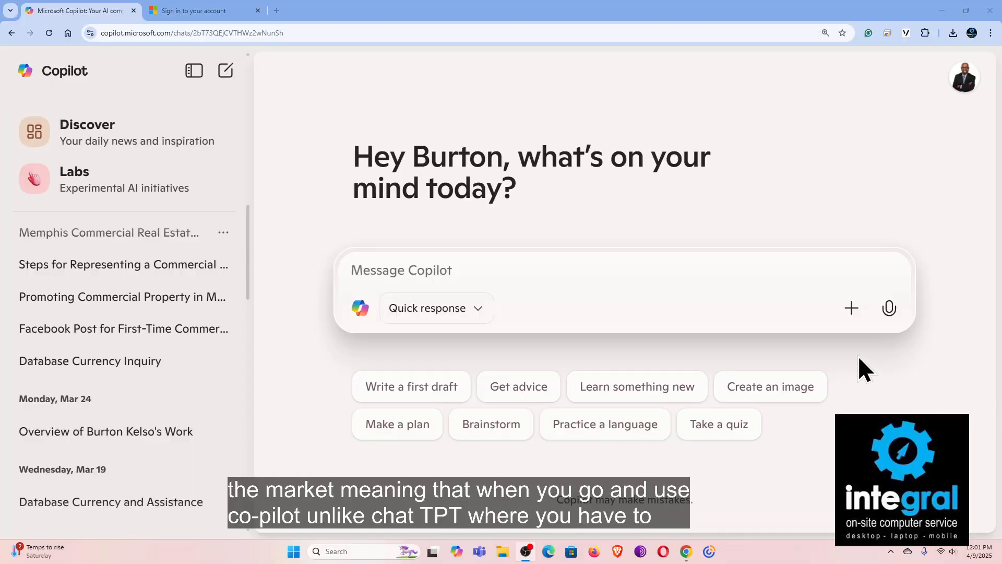